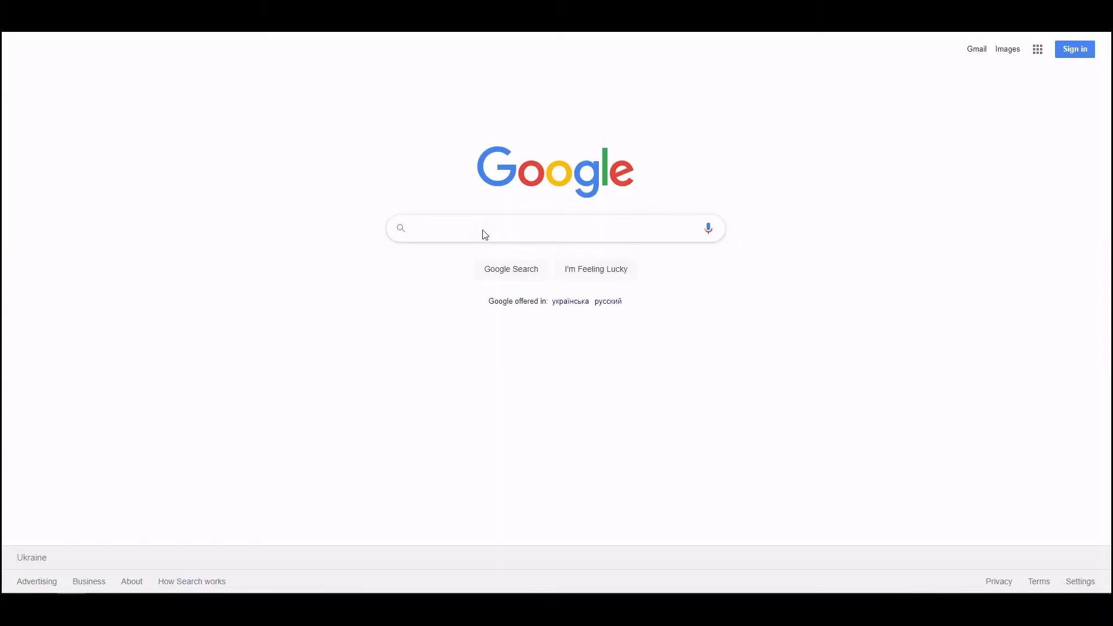
# - Search Google for 'jdk download' via the suggestion for the typed 'jd'
pyautogui.write('jdk')
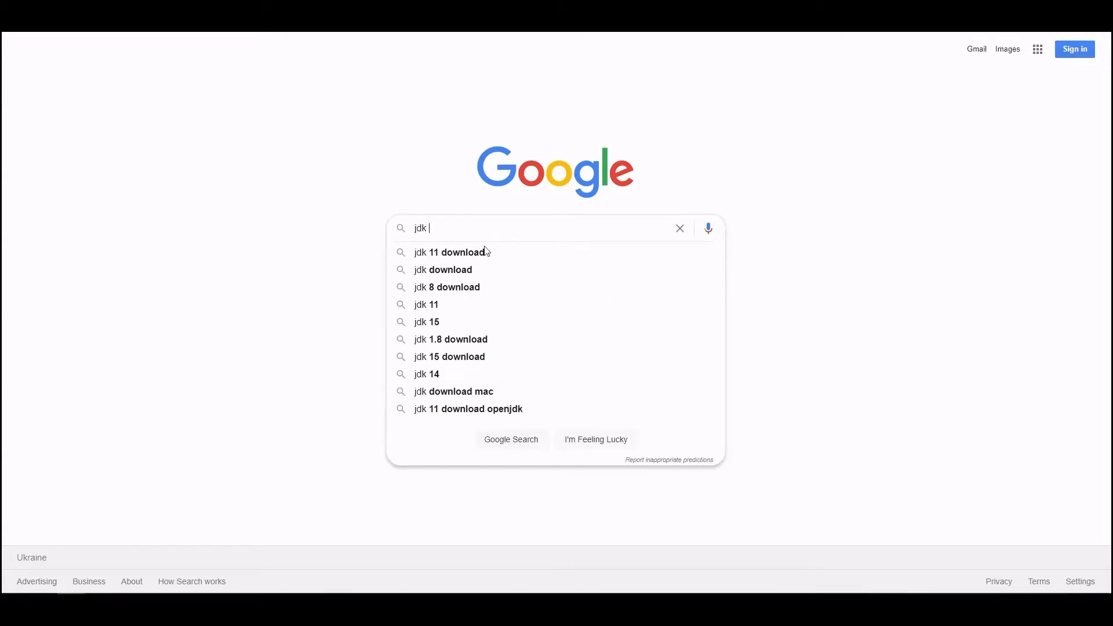
pyautogui.click(441, 270)
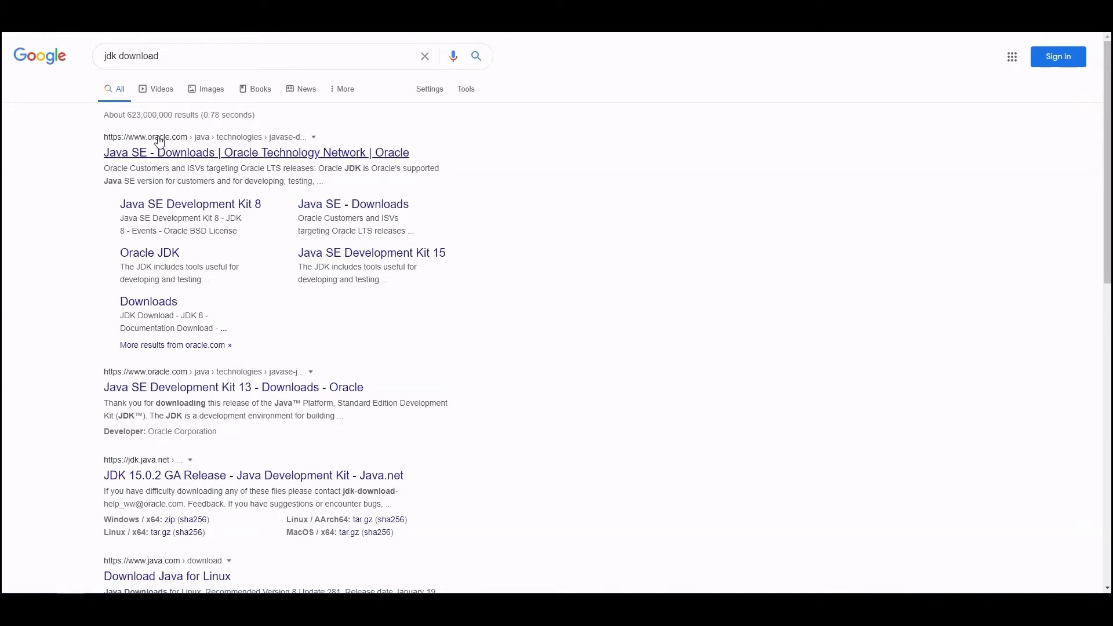
# - From the Oracle result, scroll to the Java SE 8 section and request its JDK Download
pyautogui.click(255, 152)
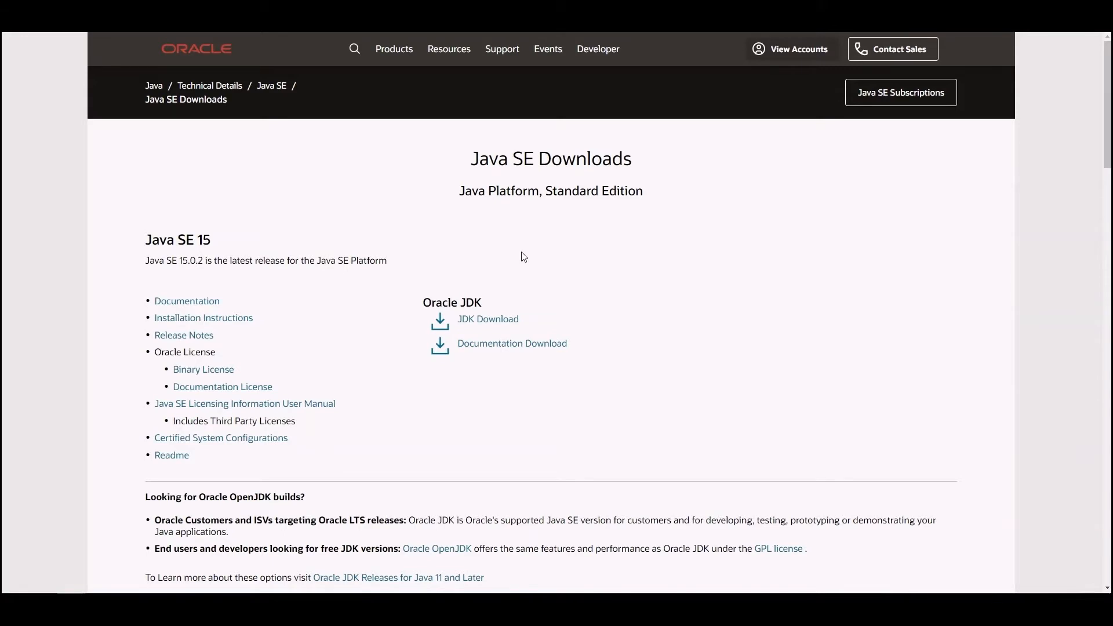
pyautogui.scroll(-3)
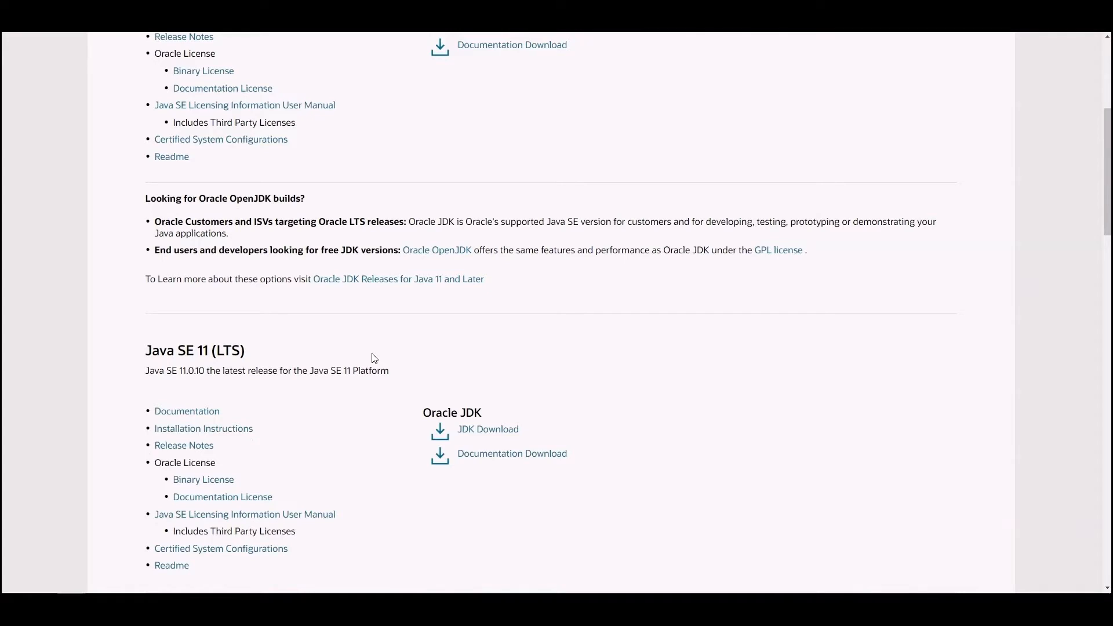
pyautogui.scroll(-3)
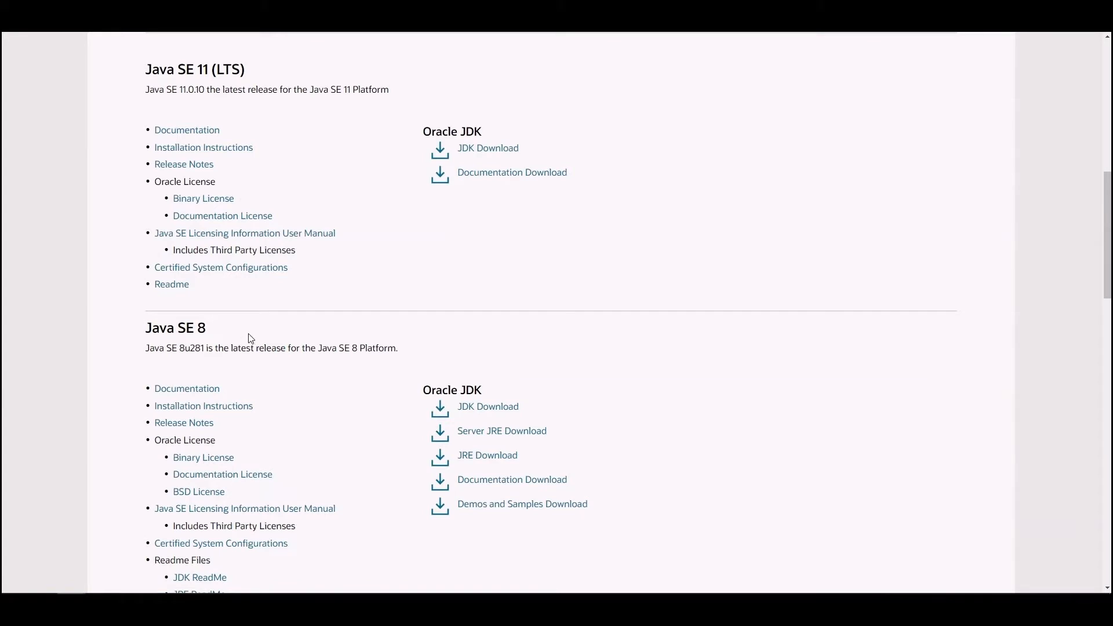
pyautogui.scroll(-3)
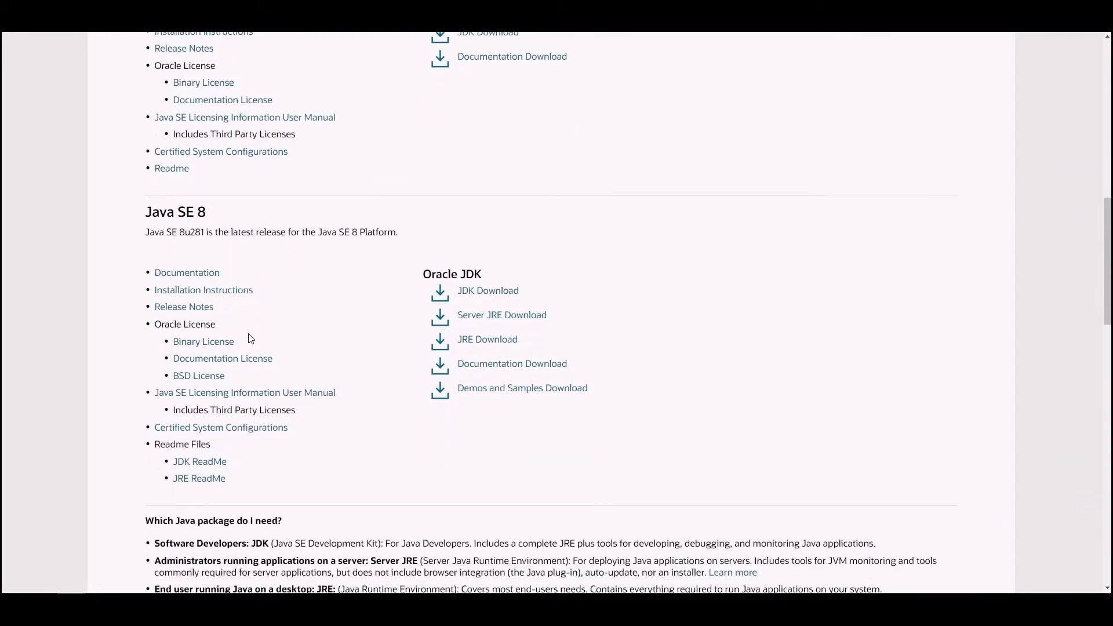
pyautogui.click(488, 290)
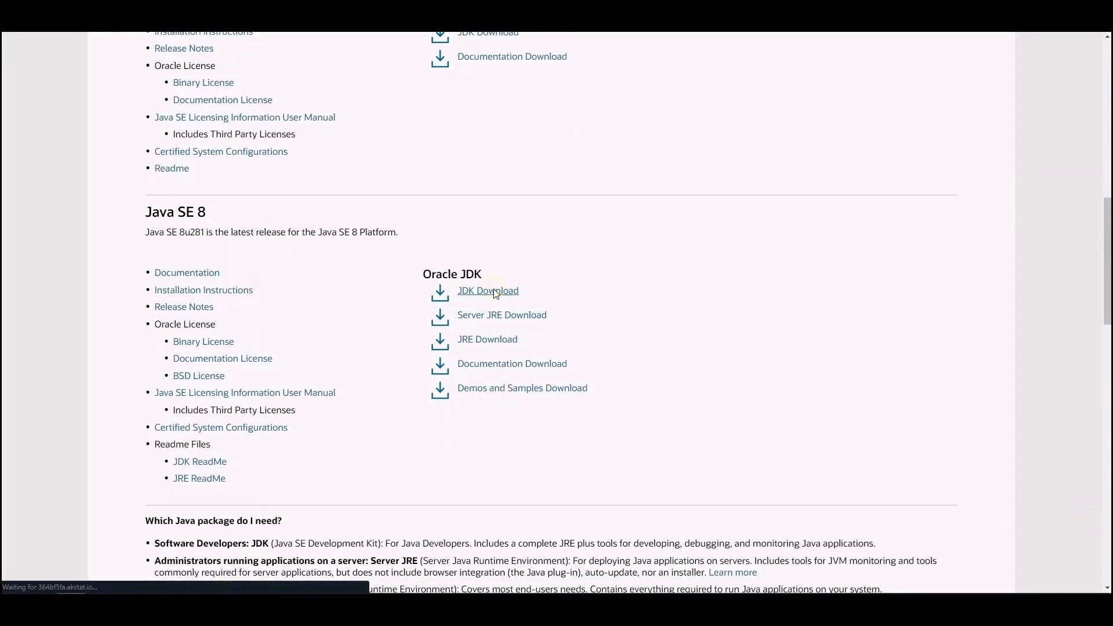
# - Review the JDK 8u281 file table down to the Windows x64 installer row
pyautogui.click(488, 290)
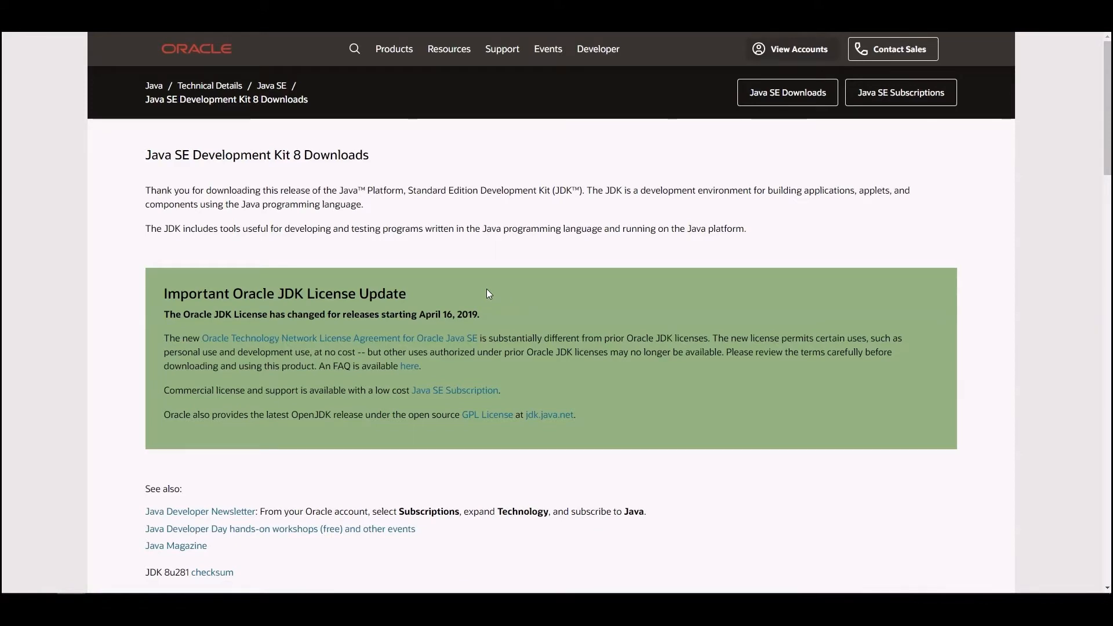
pyautogui.scroll(-3)
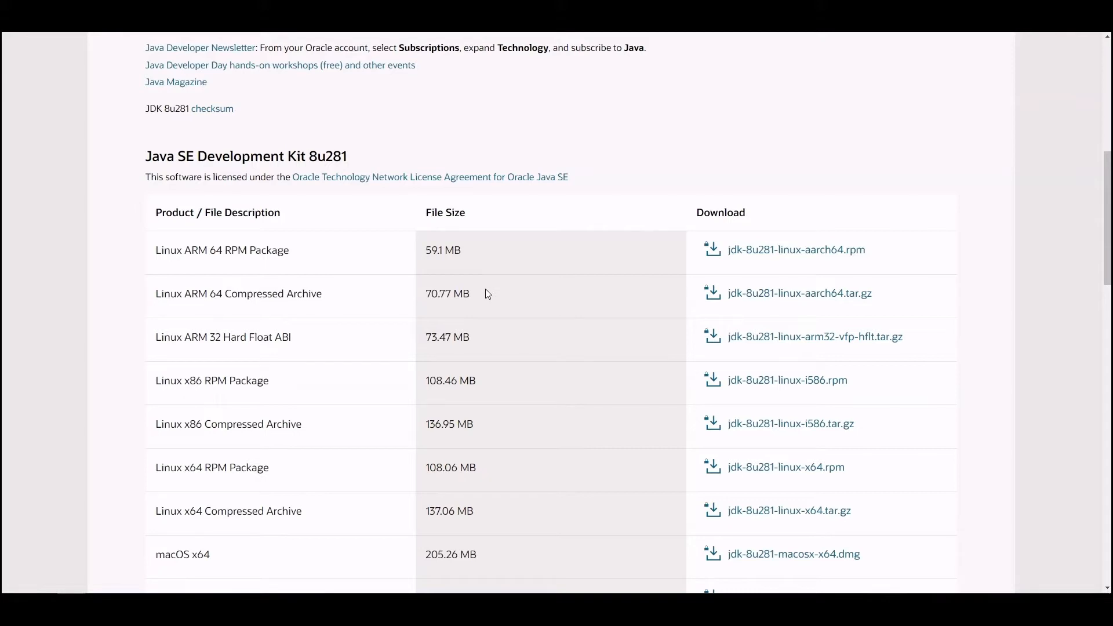
pyautogui.scroll(-3)
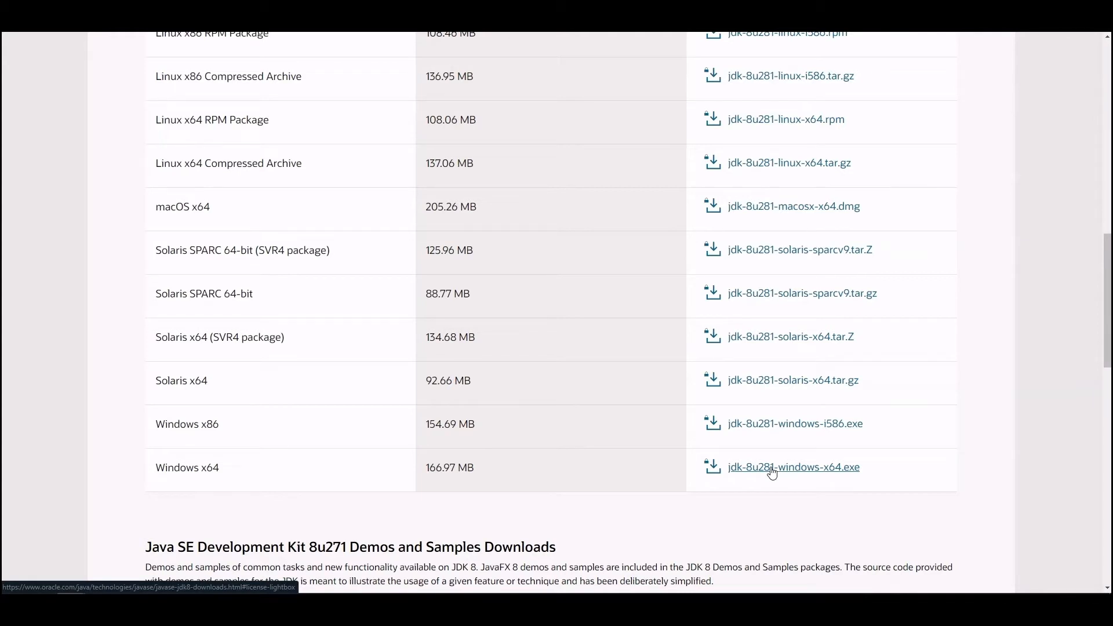
# - Request jdk-8u281-windows-x64.exe with the license accepted, landing on the Oracle sign-in page
pyautogui.click(792, 467)
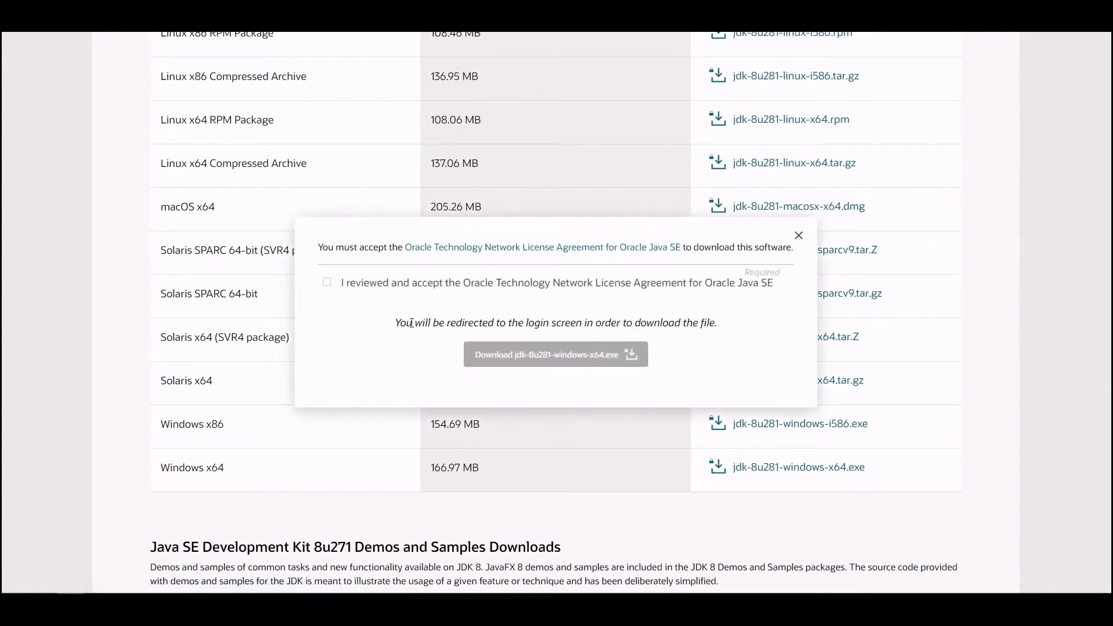
pyautogui.click(326, 281)
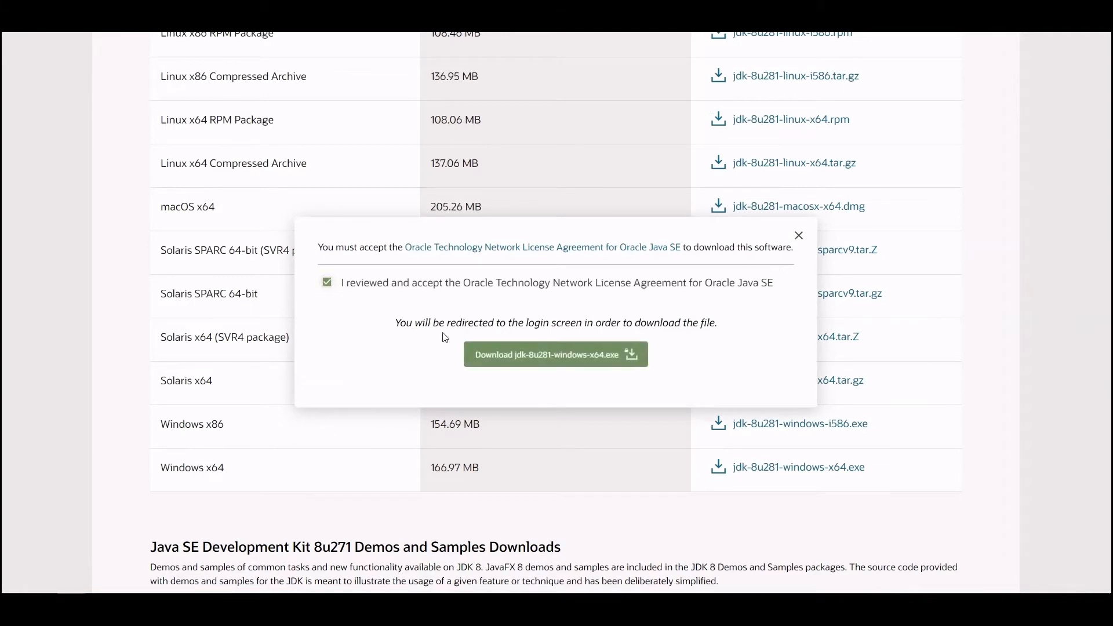
pyautogui.click(556, 354)
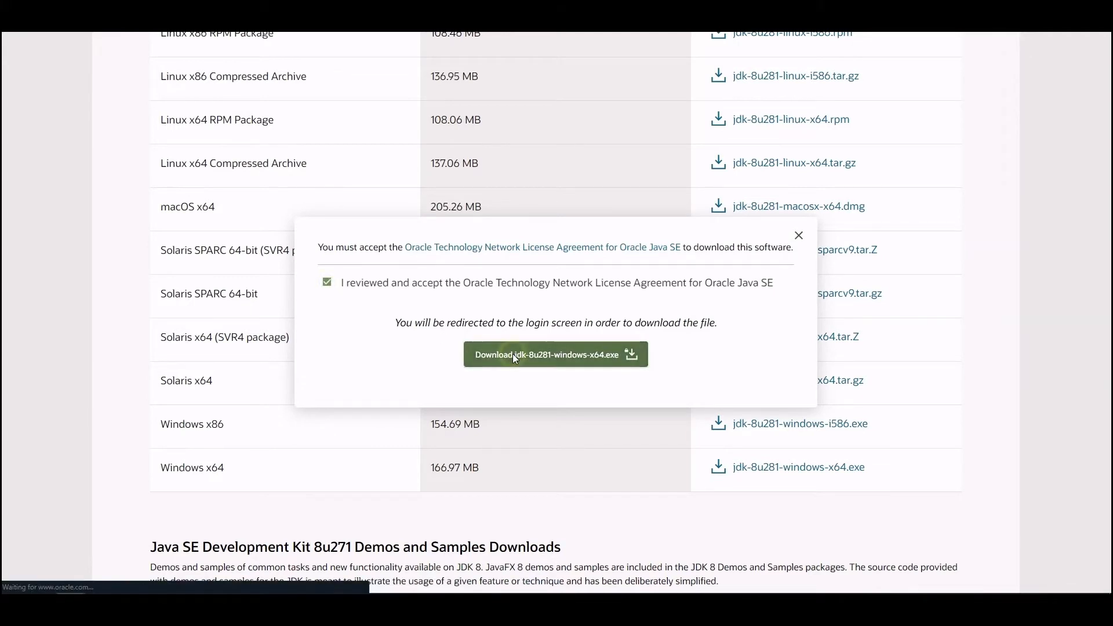
pyautogui.click(555, 354)
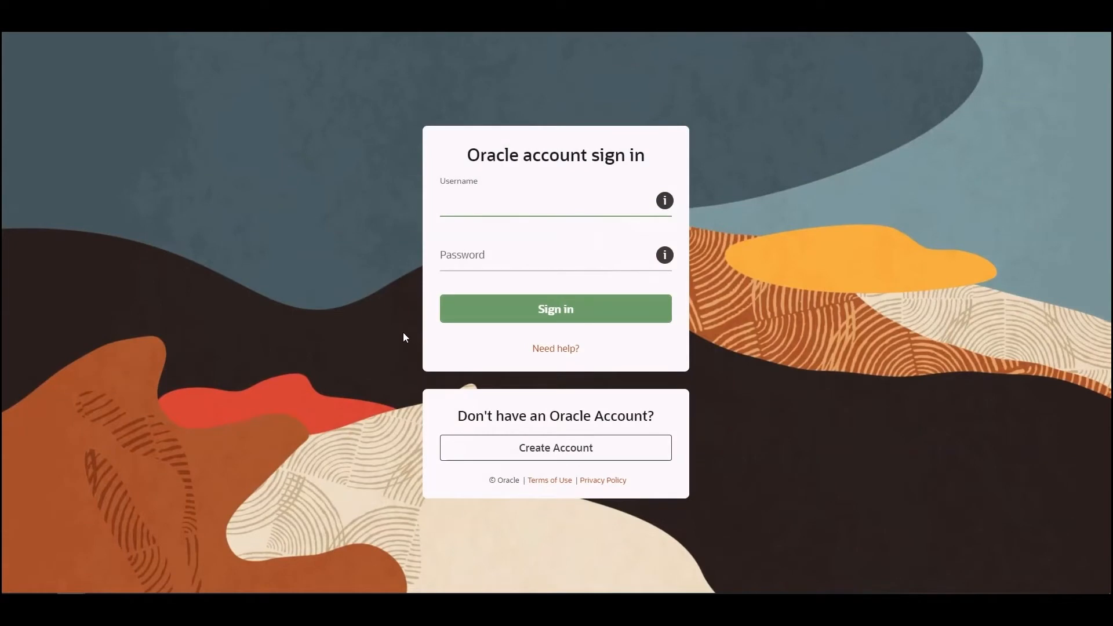
# - Focus the Username field on the Oracle account sign-in page
pyautogui.click(554, 201)
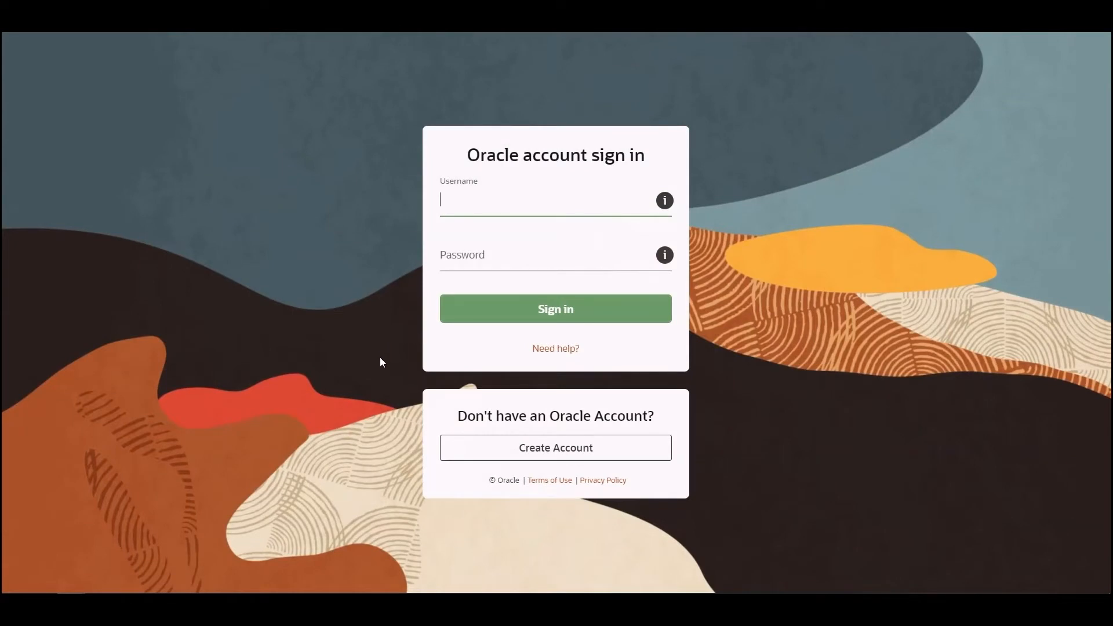
pyautogui.moveTo(529, 442)
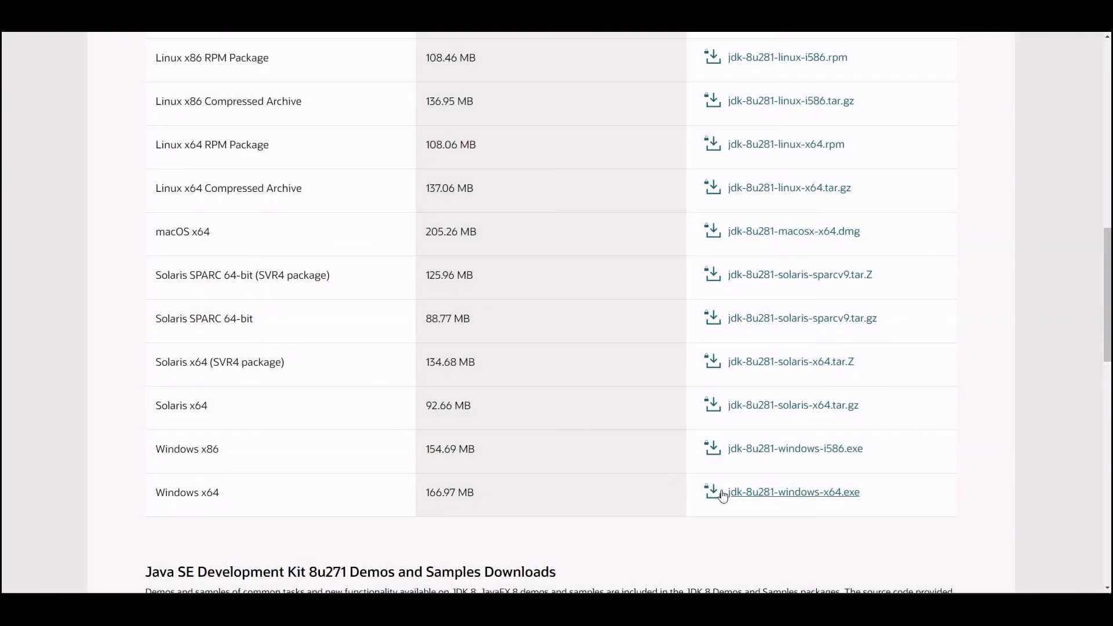
# - Download jdk-8u281-windows-x64.exe with the license accepted and run it from the Downloads folder
pyautogui.click(790, 491)
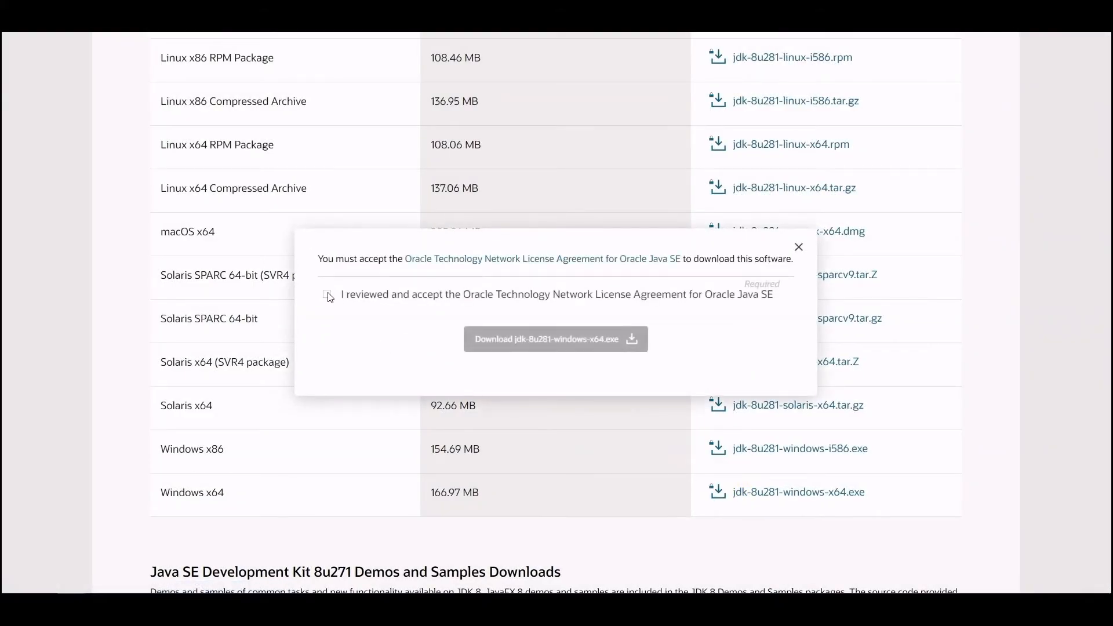
pyautogui.click(327, 294)
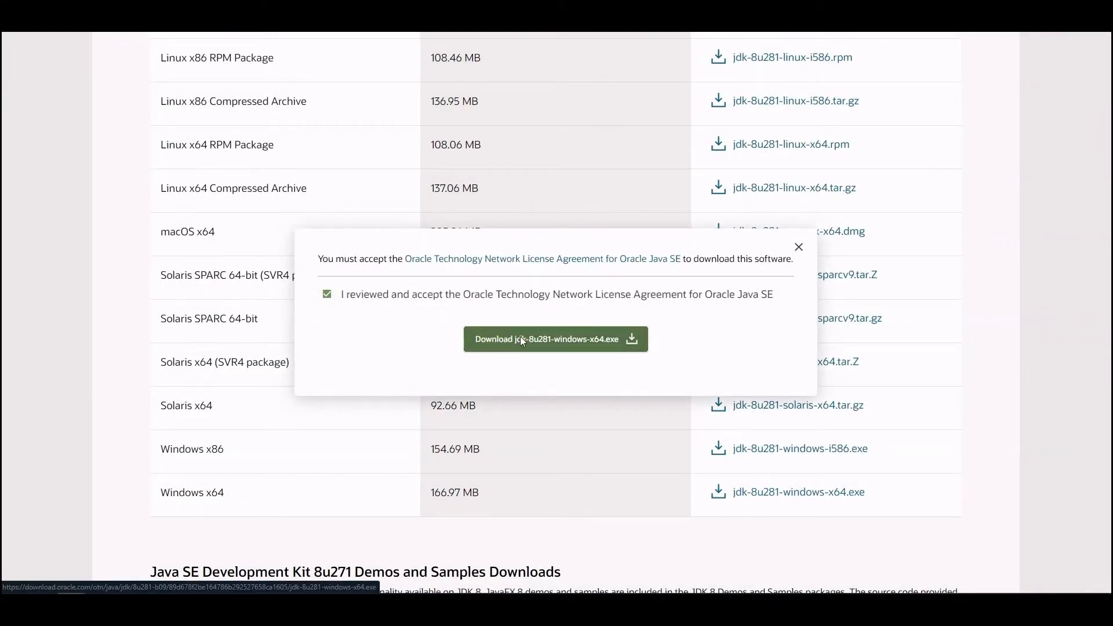
pyautogui.click(555, 338)
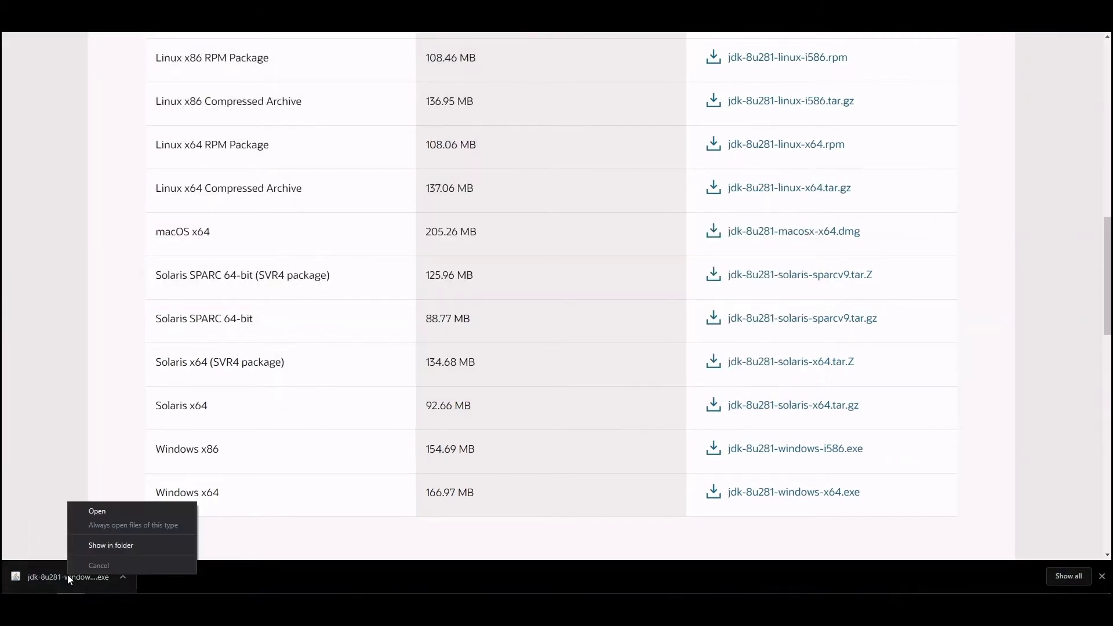
pyautogui.click(111, 545)
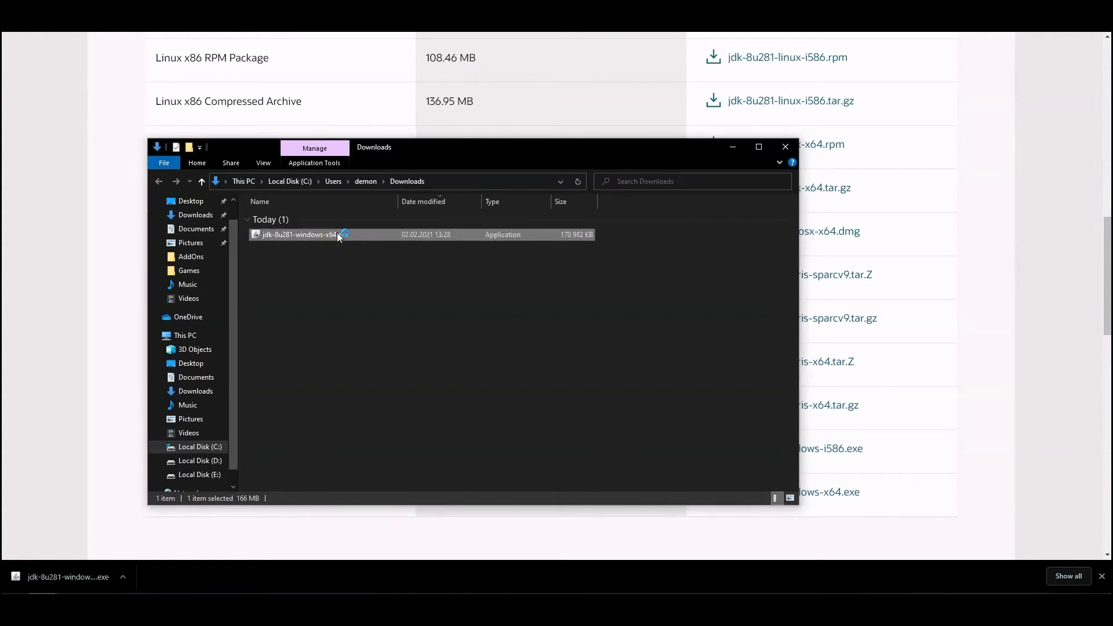
pyautogui.doubleClick(298, 234)
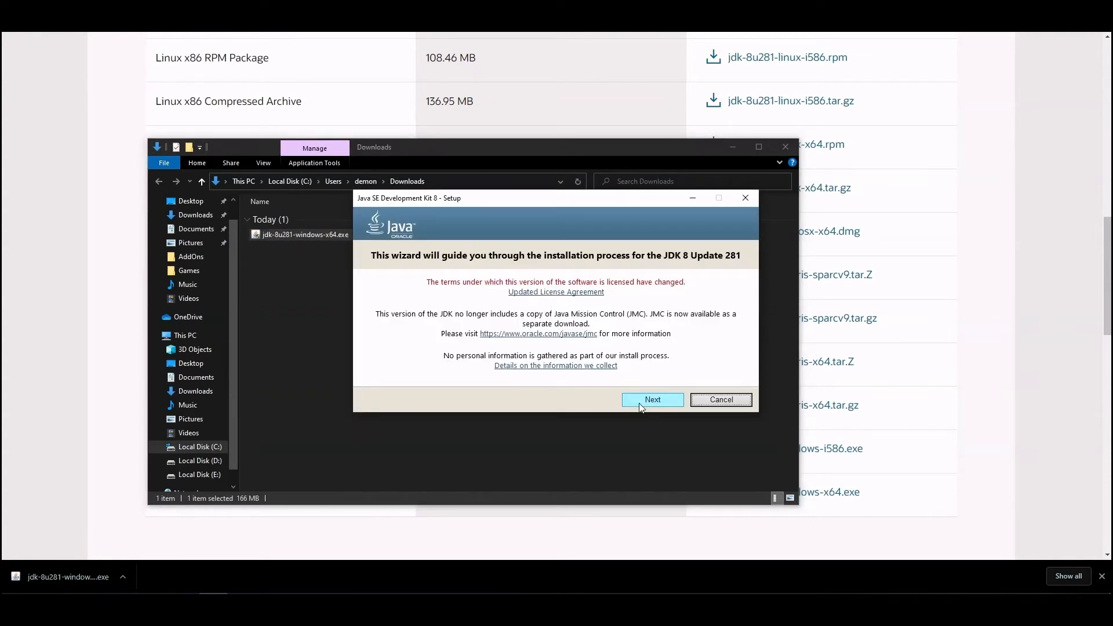
# - Install JDK 8 Update 281 with default features into C:\Program Files\Java\jdk1.8.0_281 and close the wizard
pyautogui.click(650, 398)
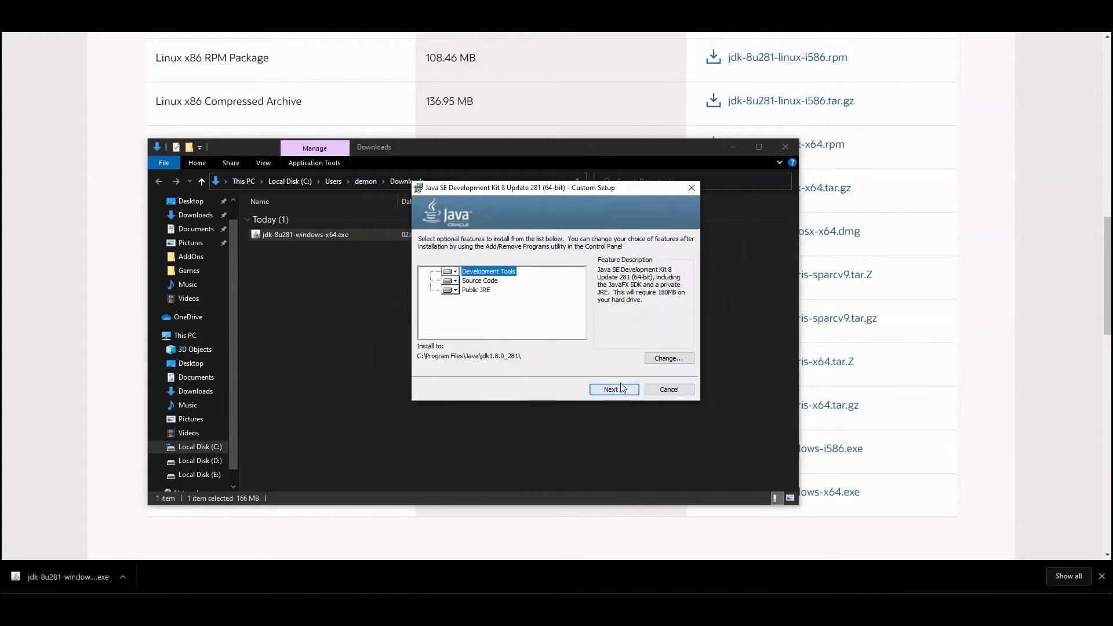
pyautogui.click(612, 390)
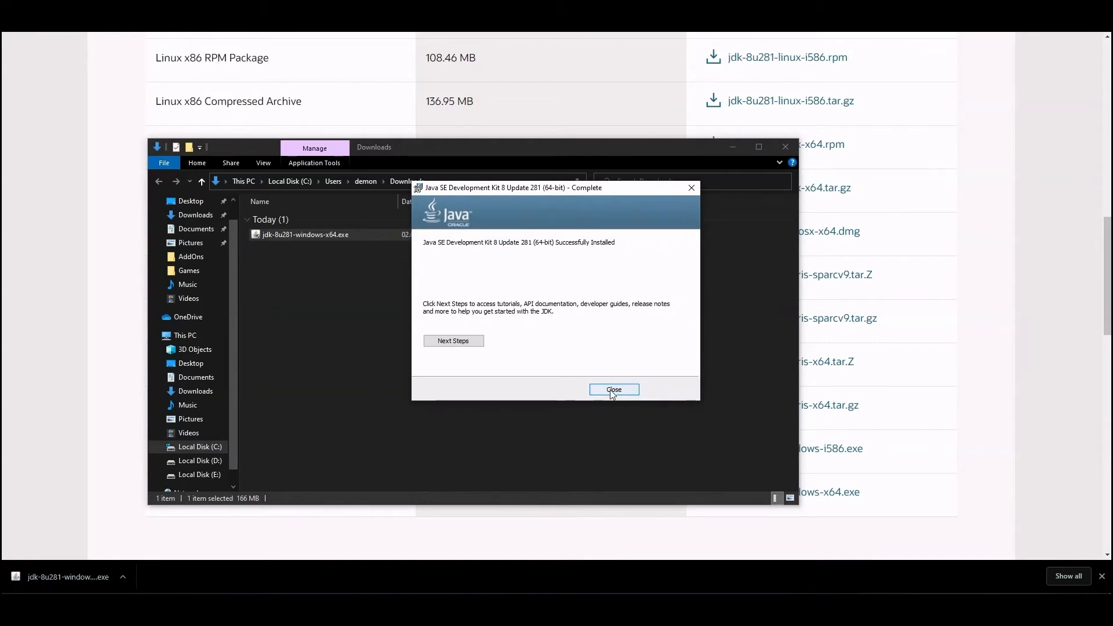
pyautogui.click(612, 389)
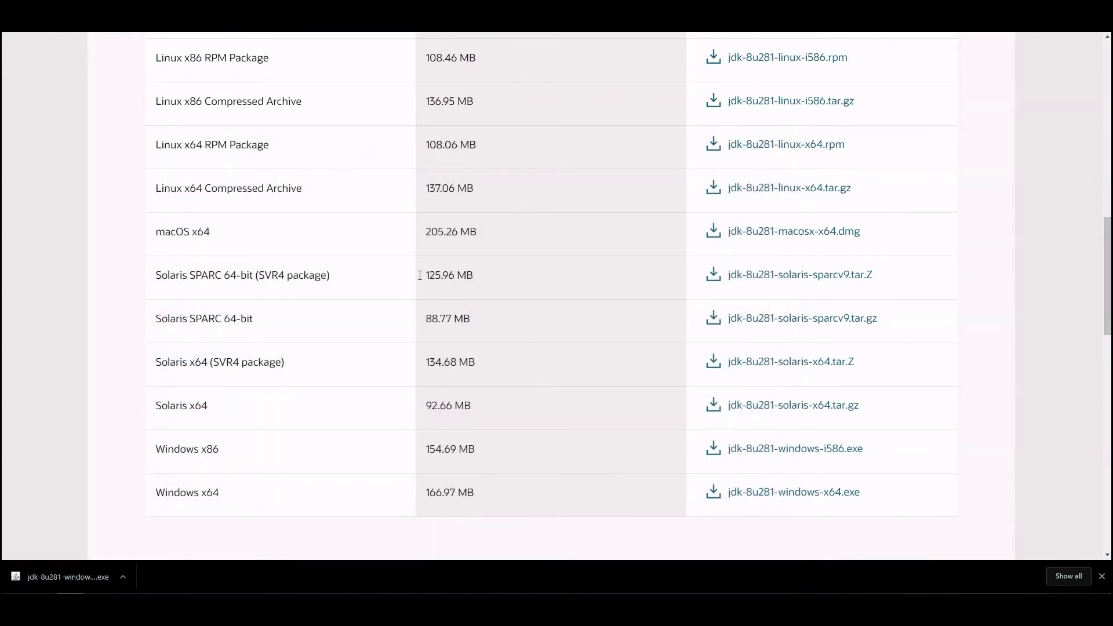
pyautogui.moveTo(170, 471)
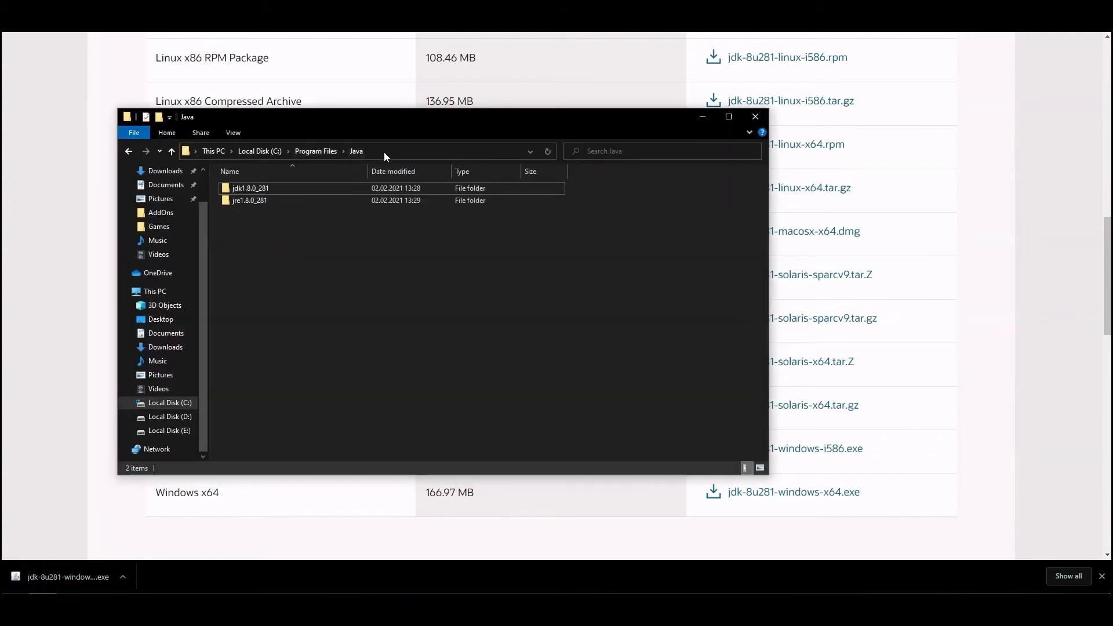
pyautogui.moveTo(381, 164)
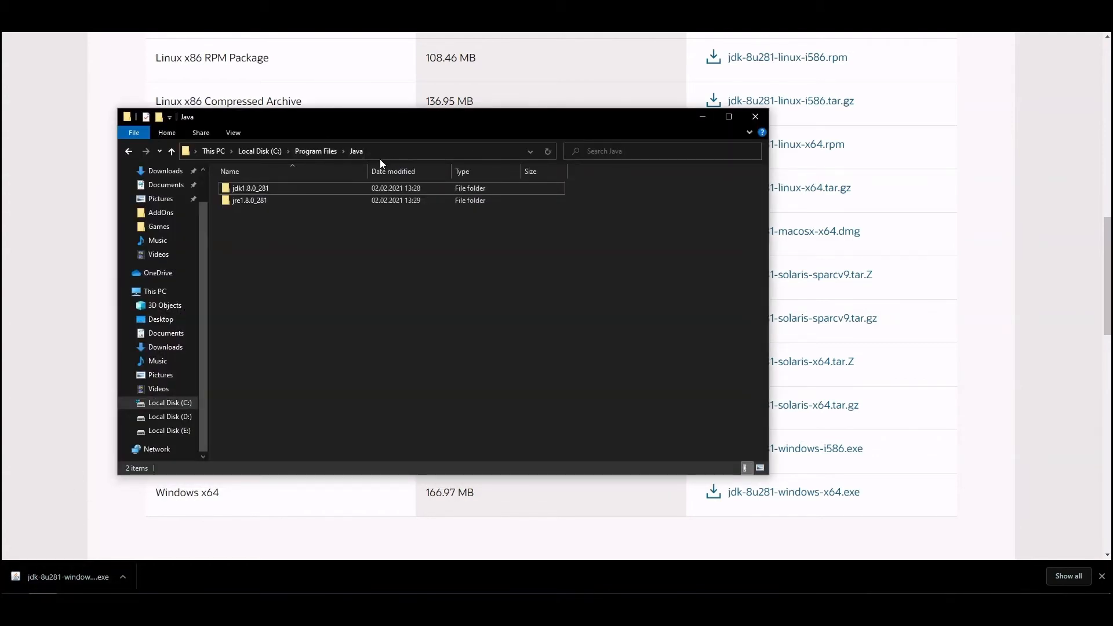
# - Open C:\Program Files\Java\jdk1.8.0_281 to view its bin, include, jre and lib folders
pyautogui.click(250, 200)
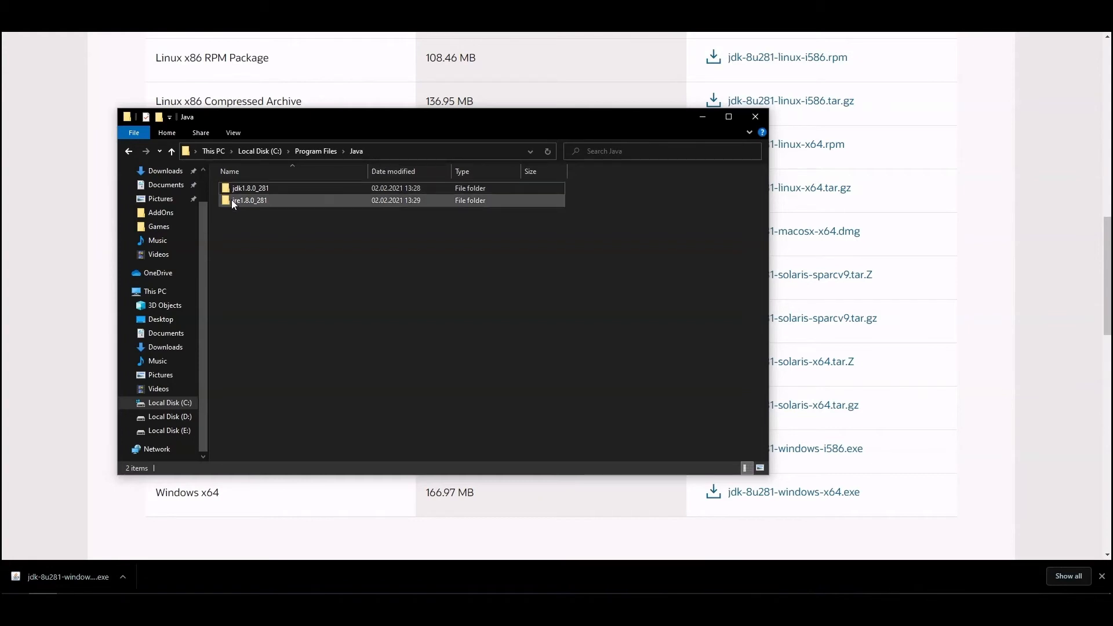
pyautogui.click(250, 187)
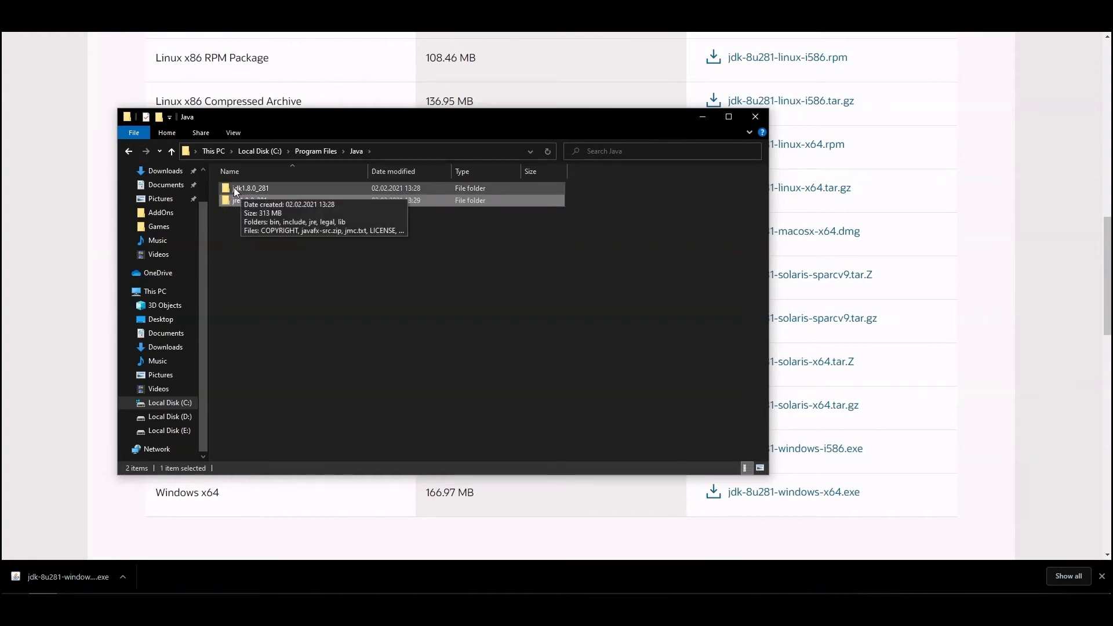
pyautogui.doubleClick(251, 188)
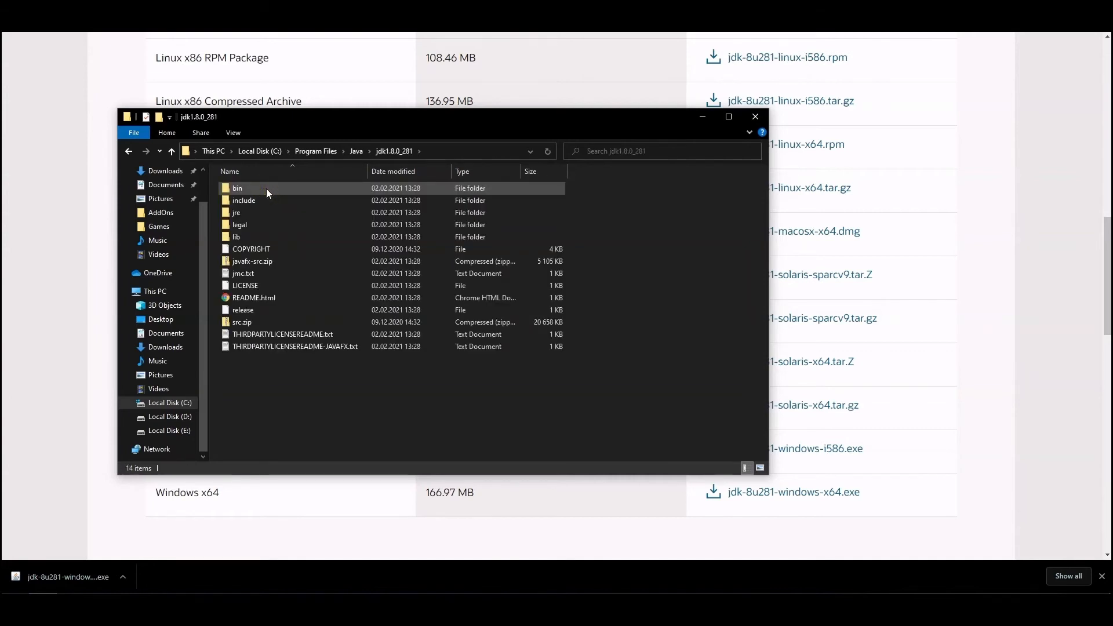
pyautogui.moveTo(238, 189)
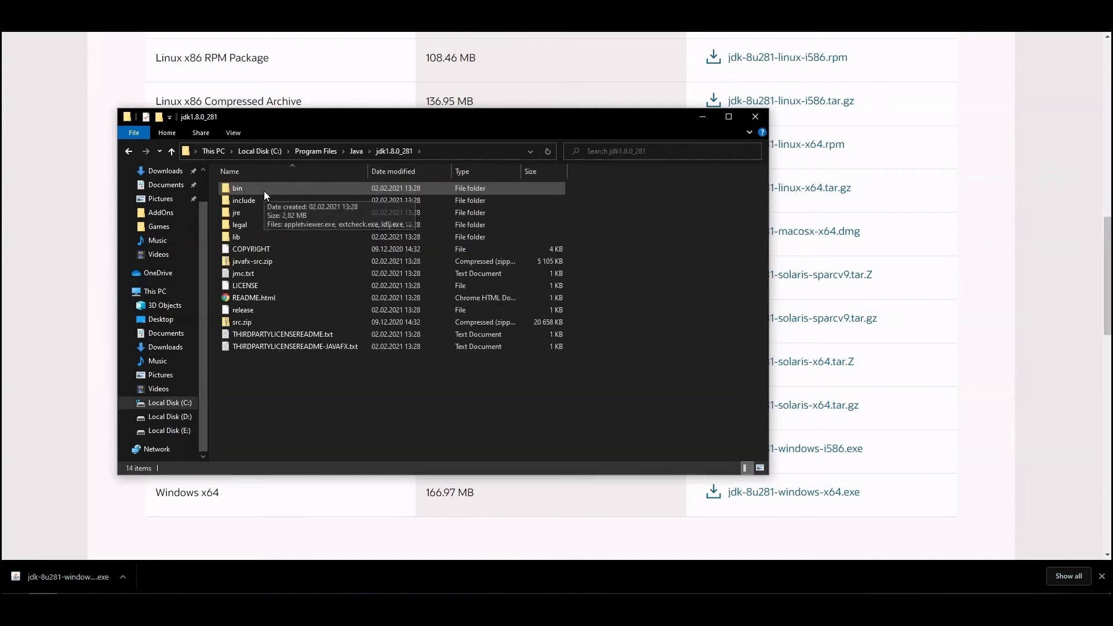
pyautogui.moveTo(367, 382)
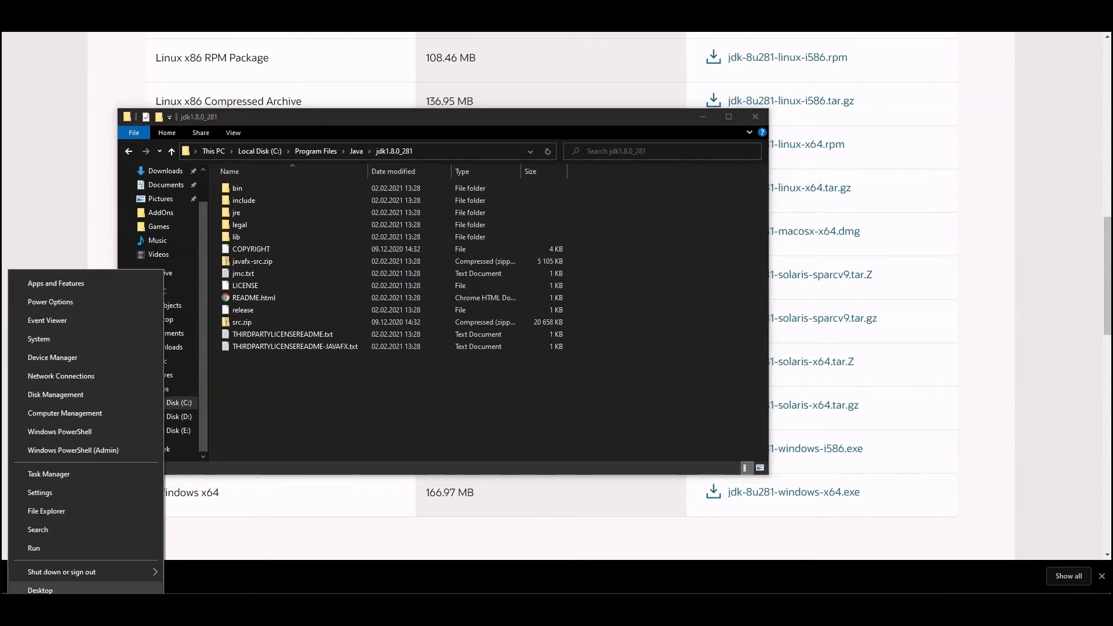
pyautogui.moveTo(39, 340)
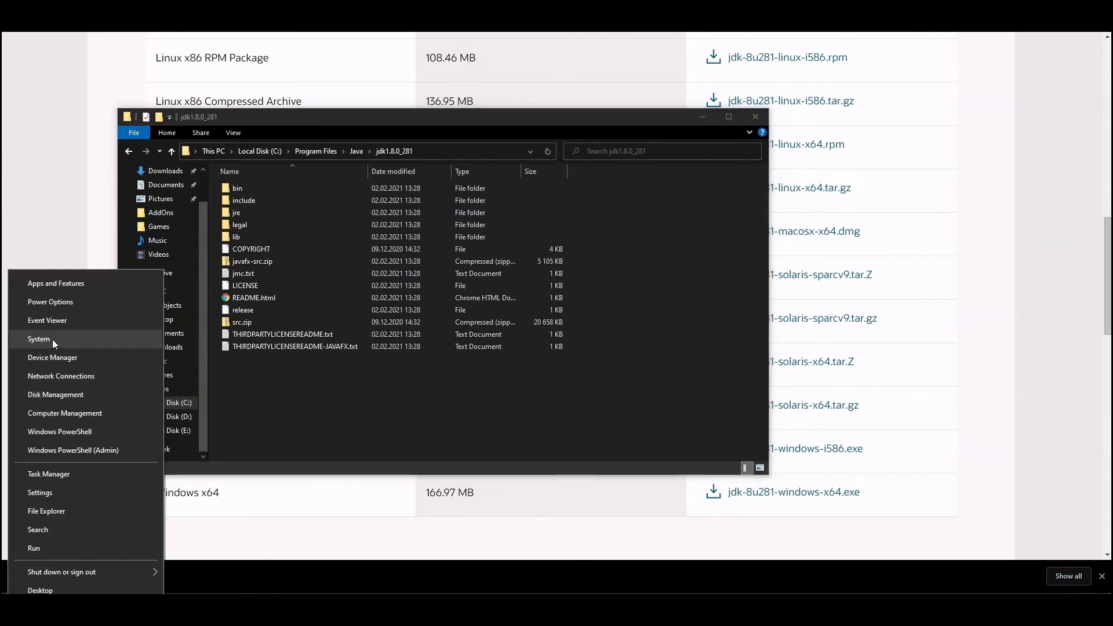
# - Reach System Properties' Advanced tab from the Settings About page
pyautogui.click(39, 339)
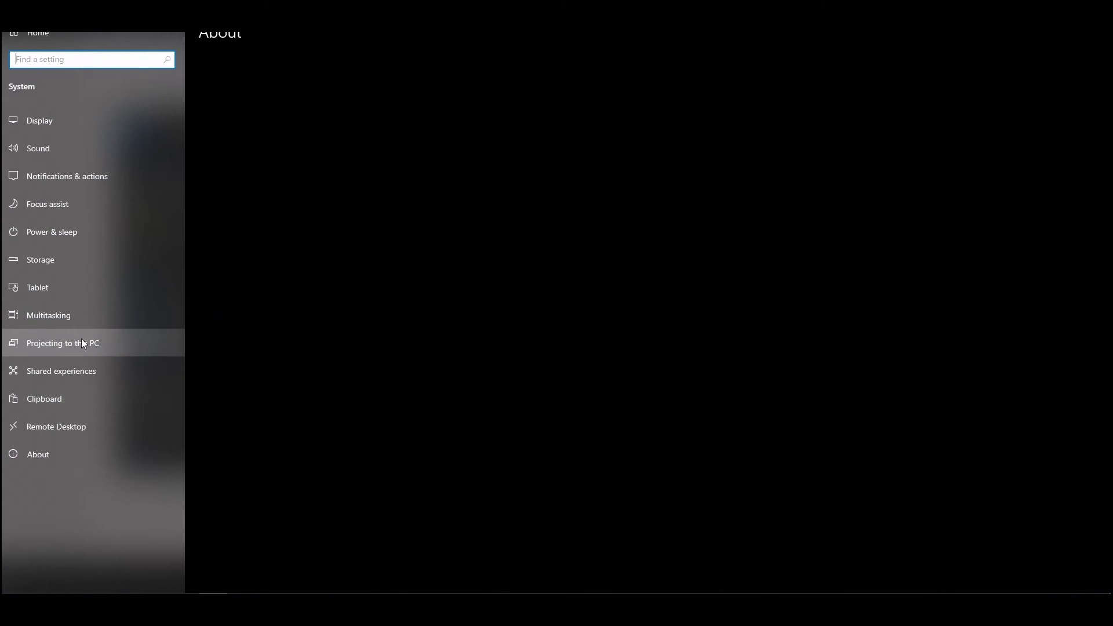
pyautogui.click(37, 455)
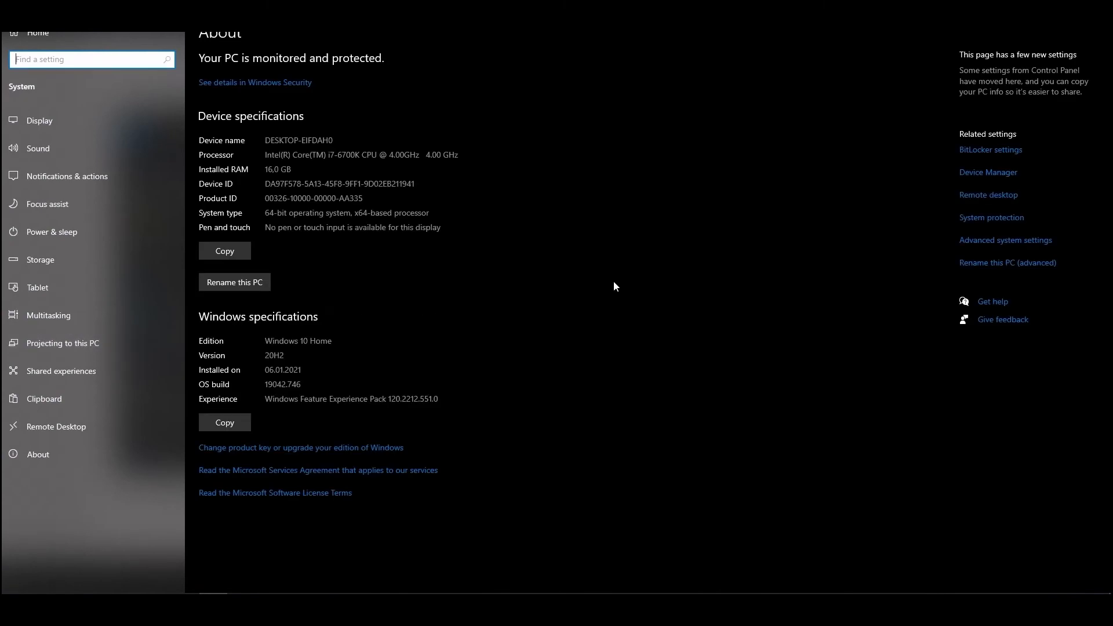
pyautogui.click(1005, 239)
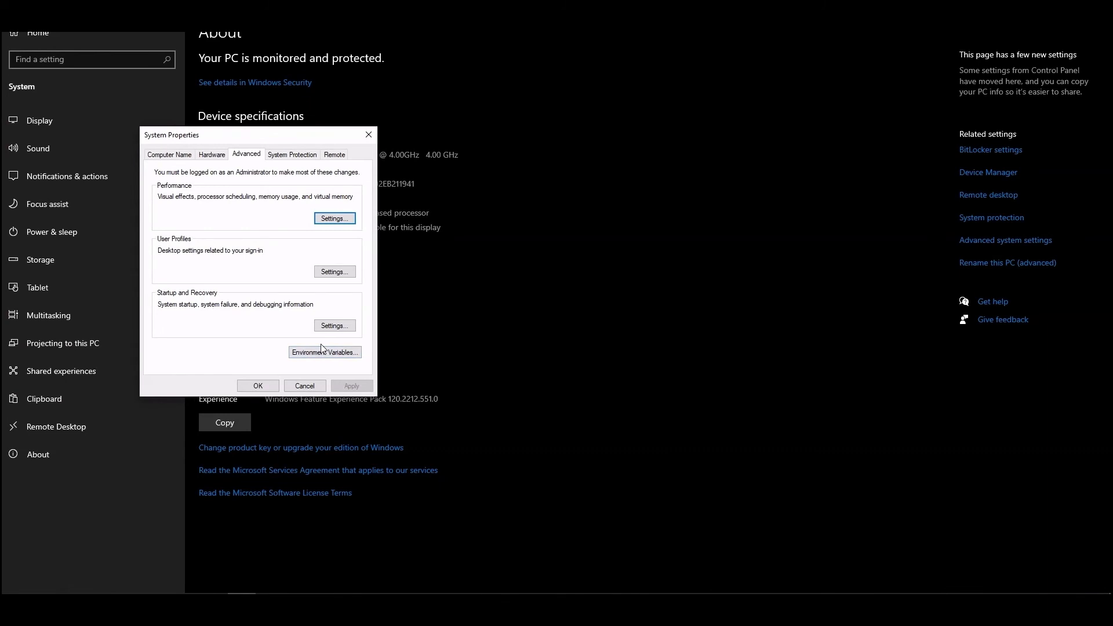
pyautogui.moveTo(325, 352)
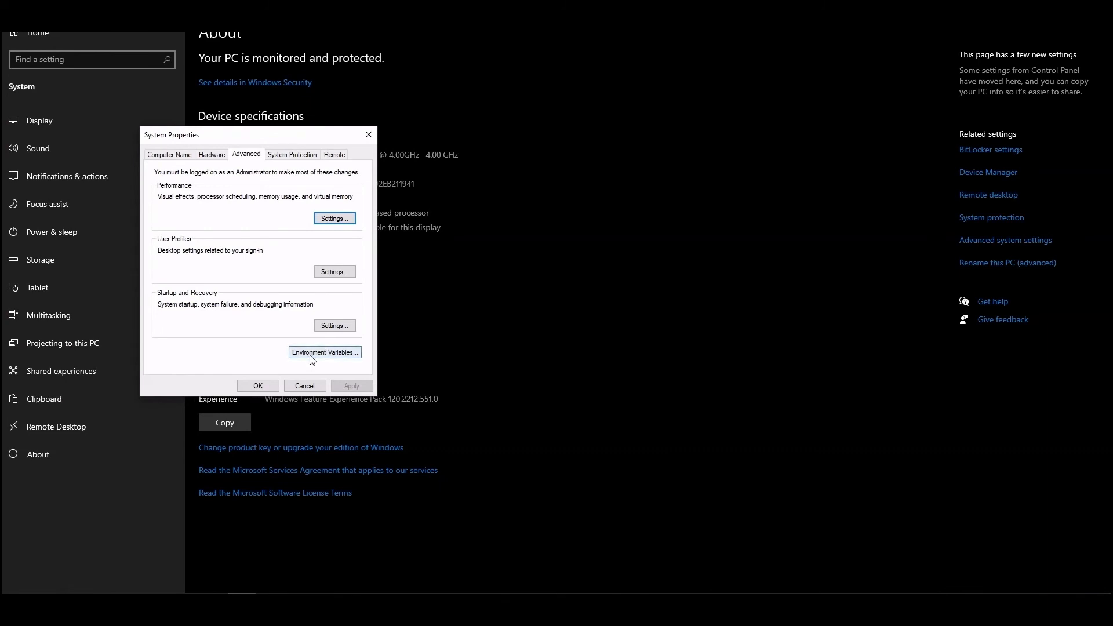
# - Add system variable JAVA_PATH set to C:\Program Files\Java\jdk1.8.0_281 and confirm the dialogs
pyautogui.click(323, 352)
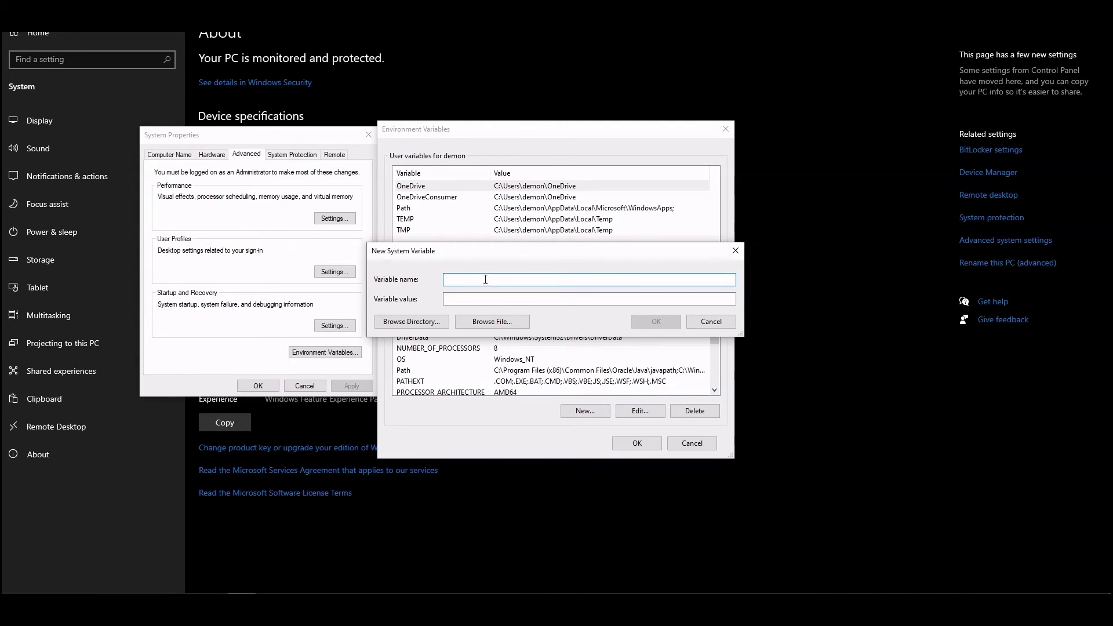
pyautogui.write('JA')
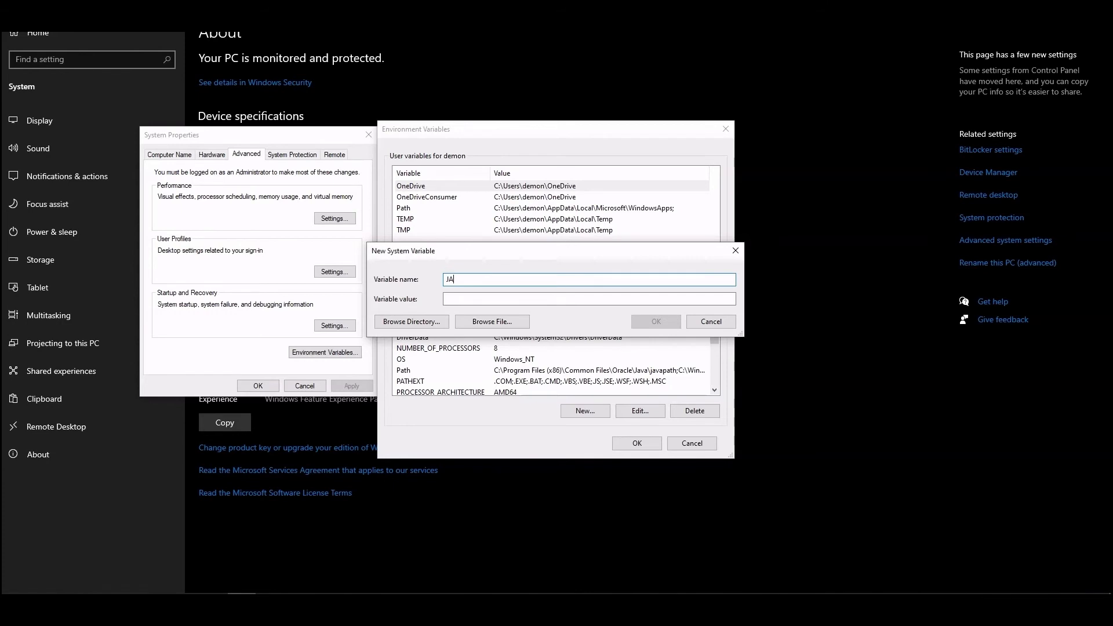
pyautogui.write('VA')
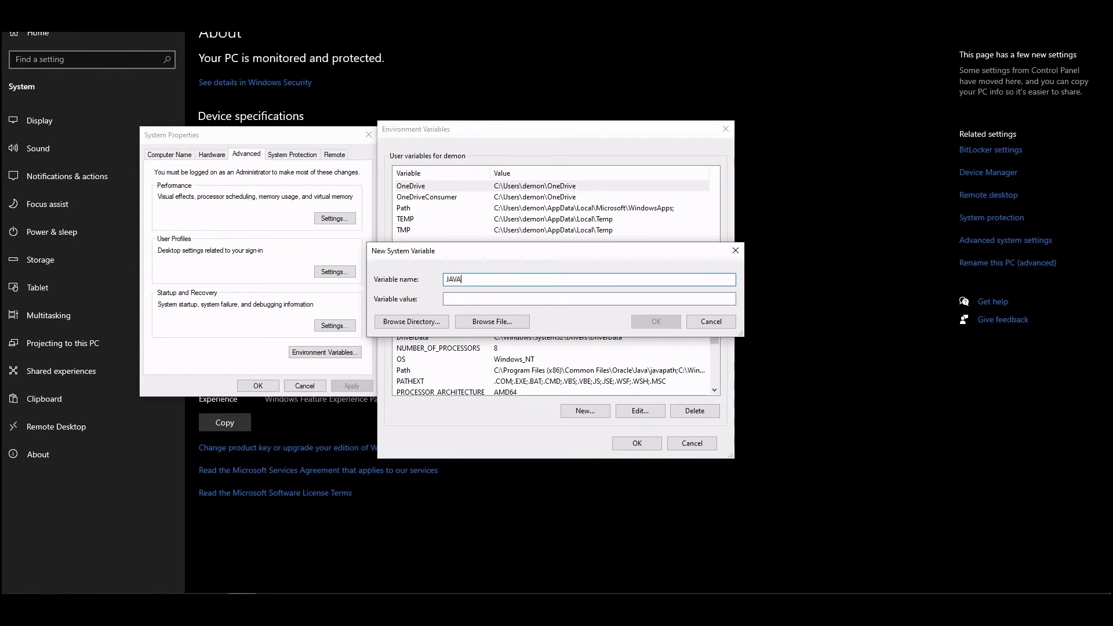
pyautogui.write('_PA')
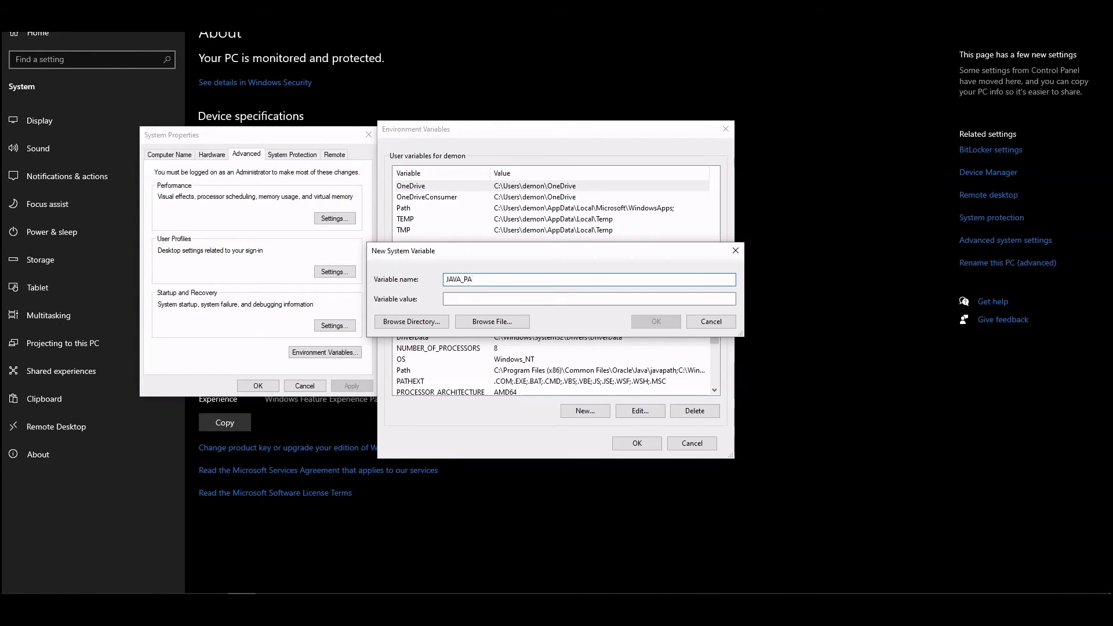
pyautogui.write('TH')
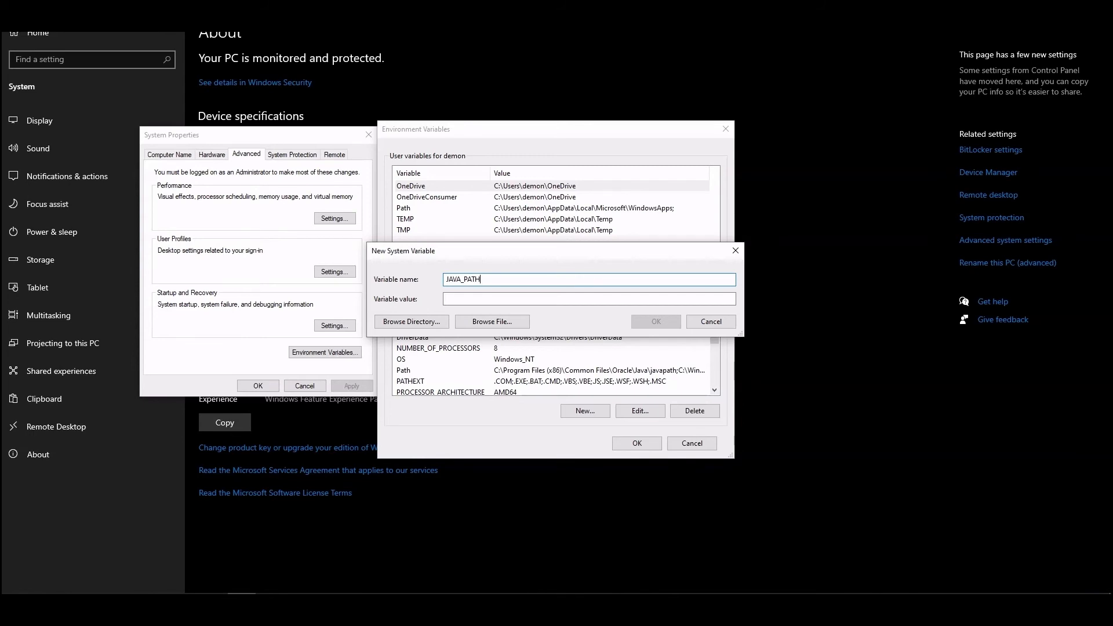
pyautogui.click(588, 299)
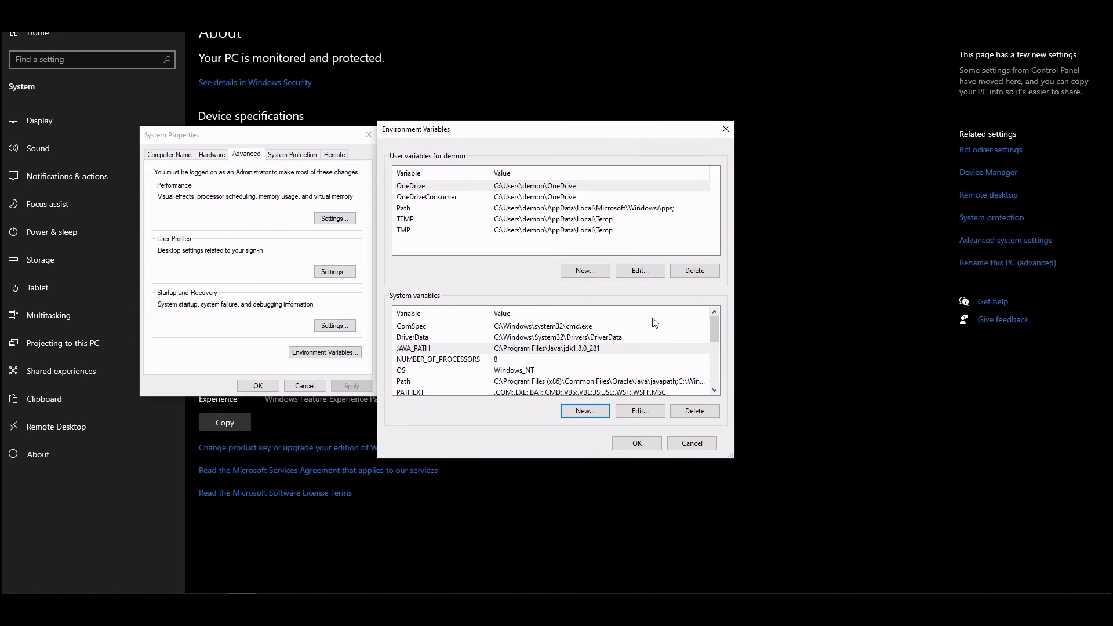
pyautogui.moveTo(523, 371)
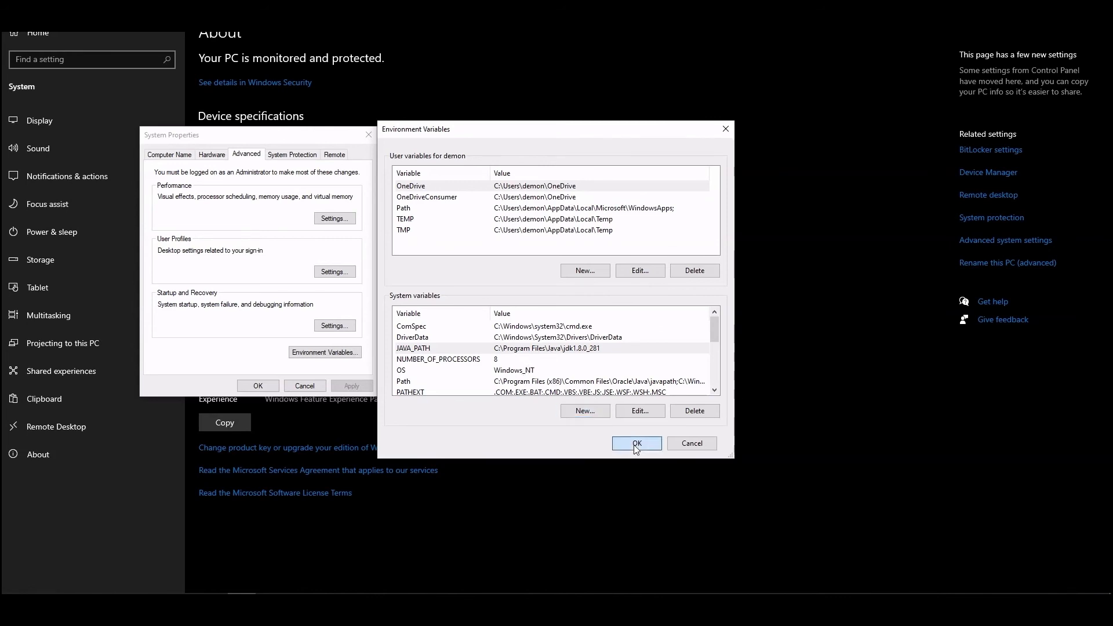
pyautogui.click(635, 443)
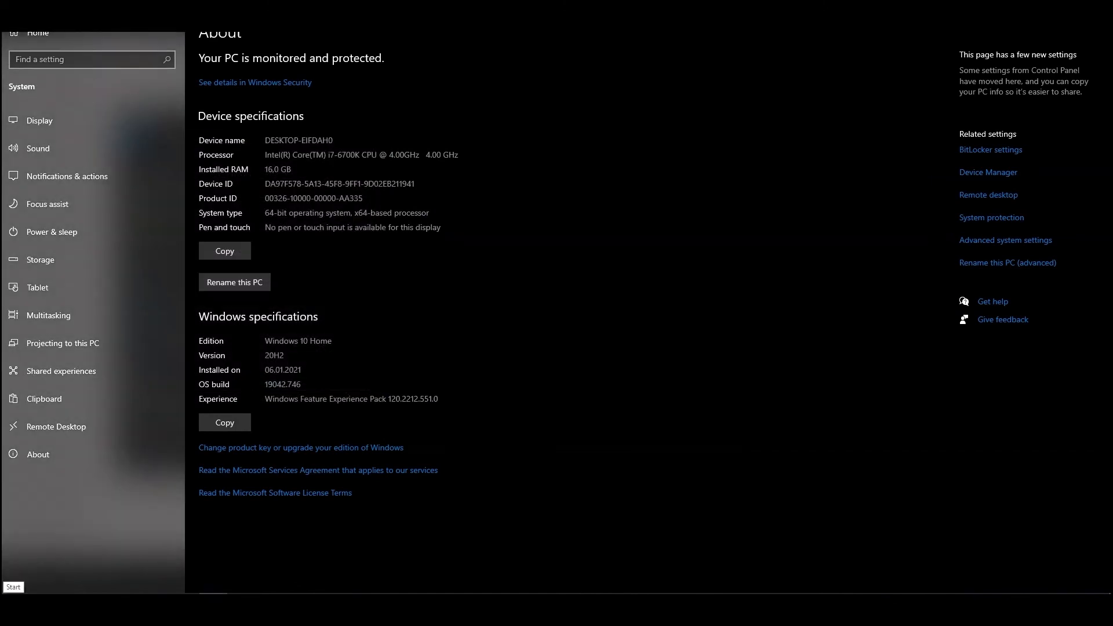
# - Launch Command Prompt from Start and run java -version to see it report 1.8.0_281
pyautogui.write('CM')
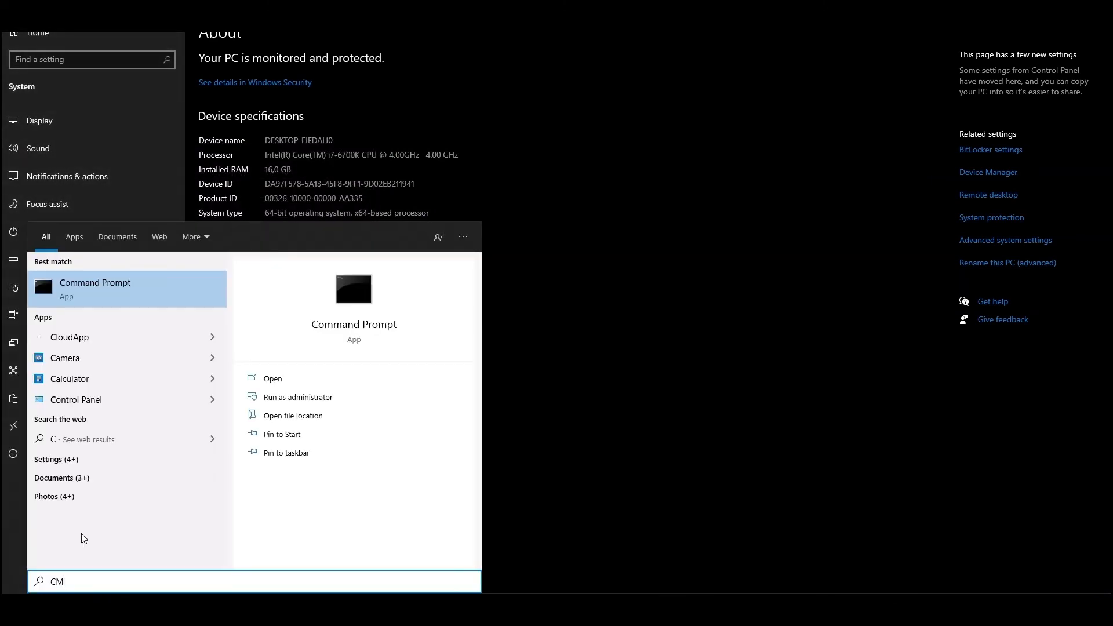
pyautogui.click(93, 289)
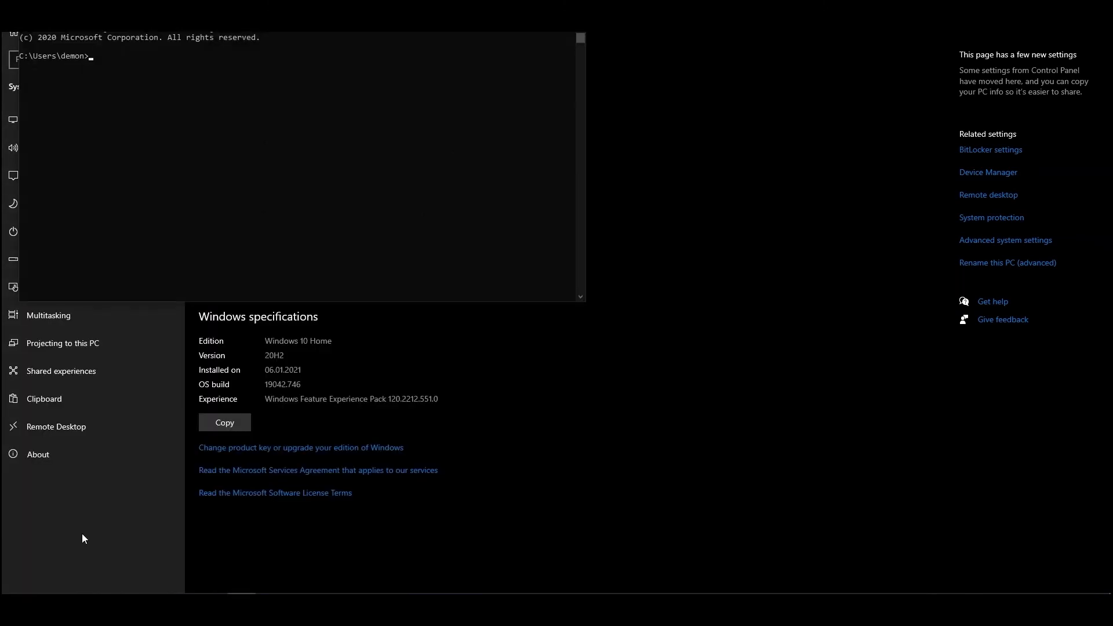
pyautogui.write('java -ve')
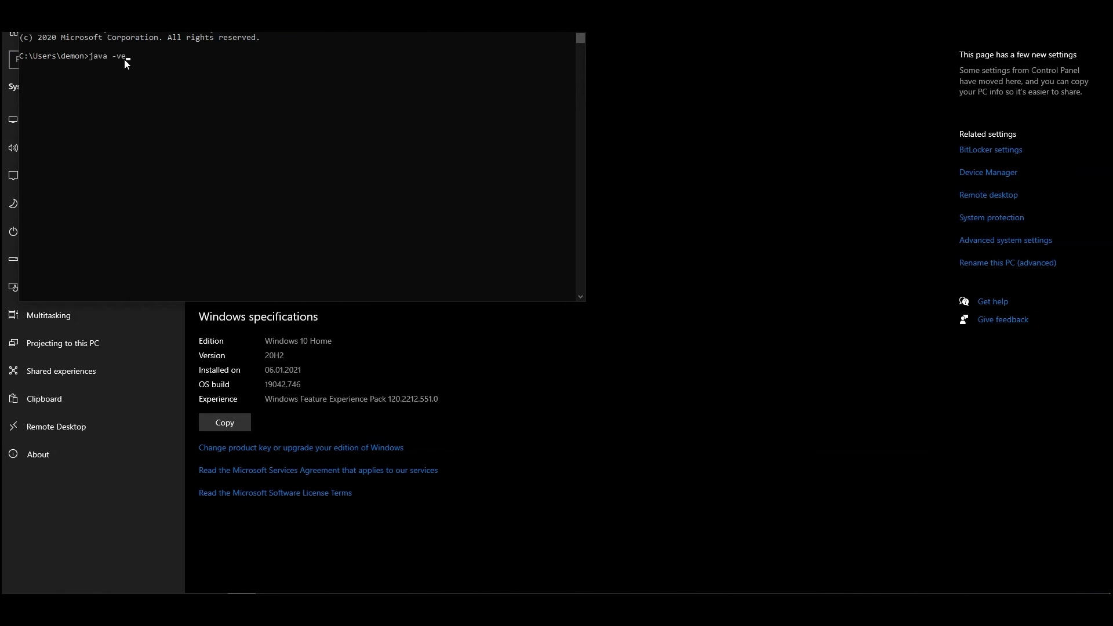
pyautogui.write('rsion')
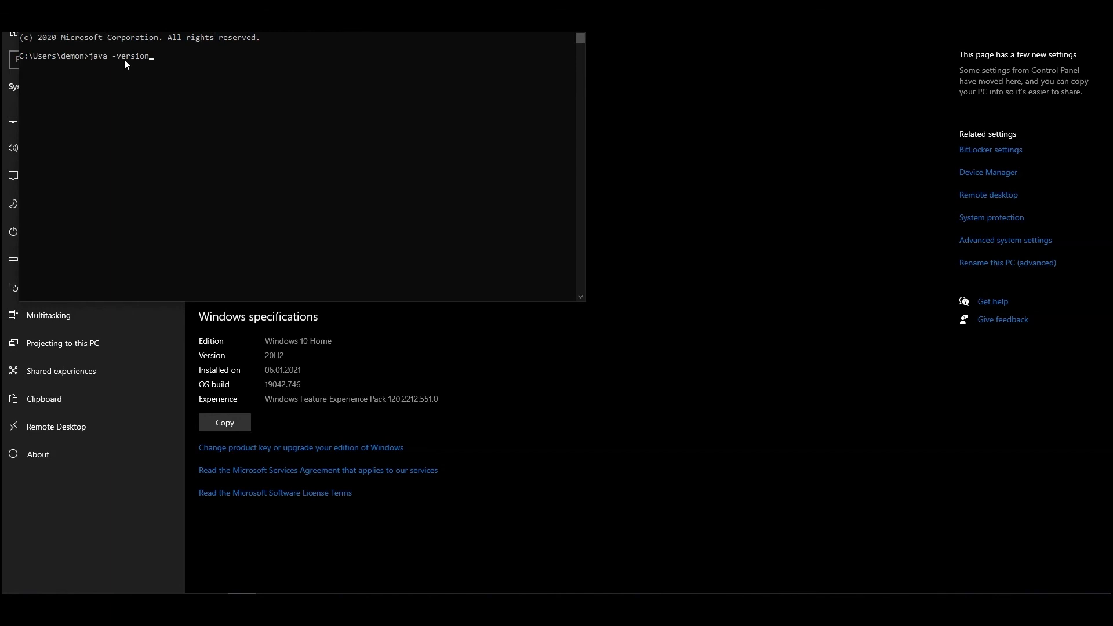
pyautogui.press('Enter')
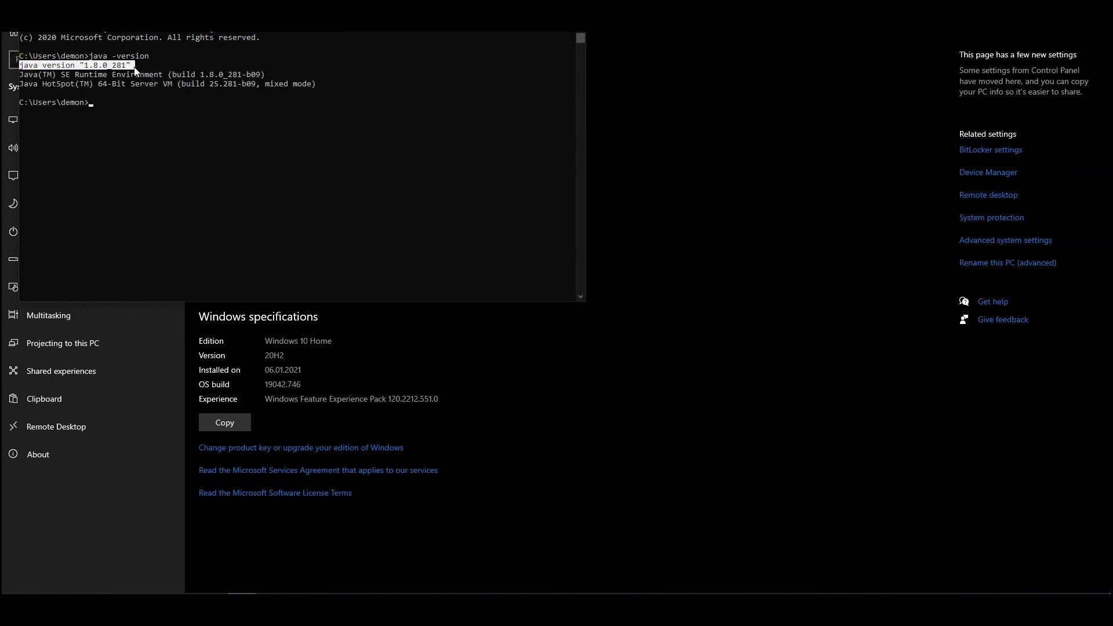